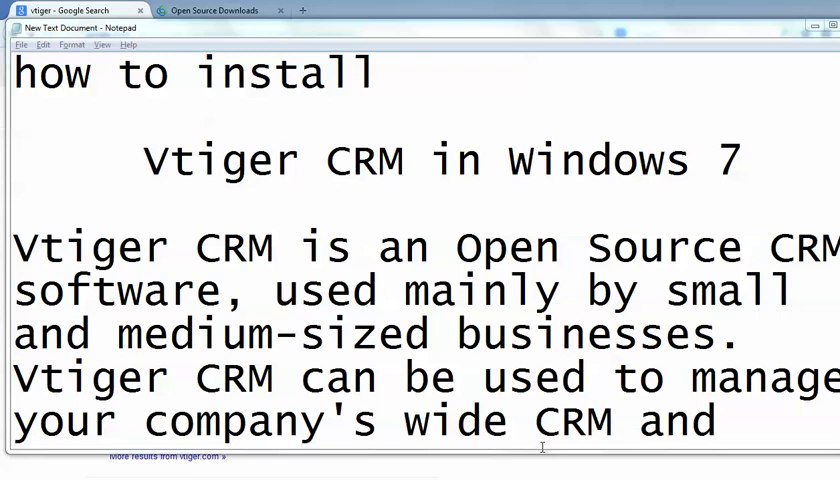
From the notes and Google's vtiger results, reach the Vtiger Open Source Downloads page for CRM 6.0.0
{"action": "left_click_drag", "start_coordinate": [144, 160], "coordinate": [224, 160]}
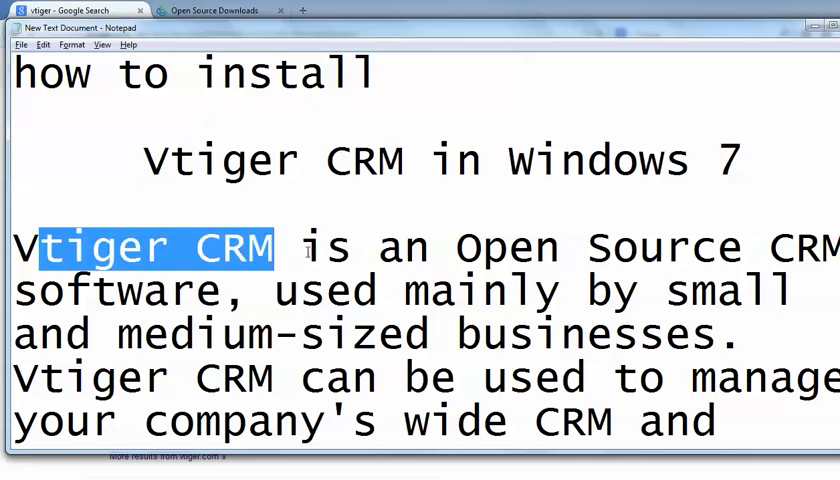
{"action": "left_click", "coordinate": [590, 246]}
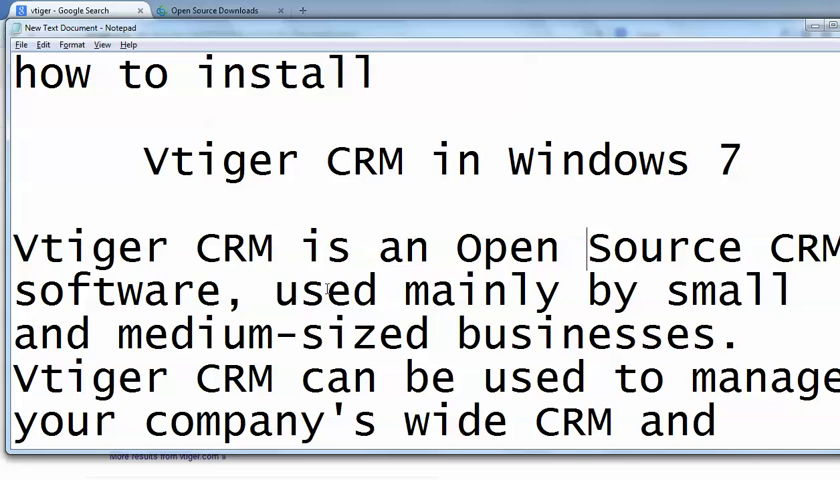
{"action": "scroll", "scroll_direction": "down", "scroll_amount": 3}
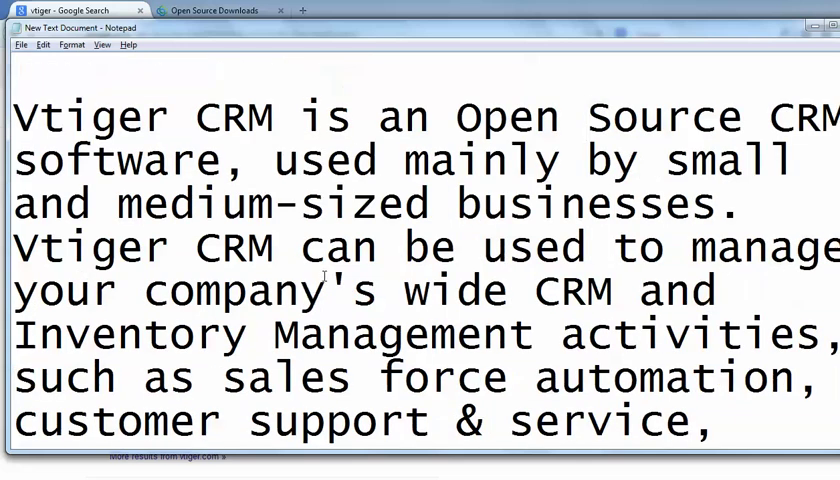
{"action": "left_click_drag", "start_coordinate": [196, 246], "coordinate": [430, 246]}
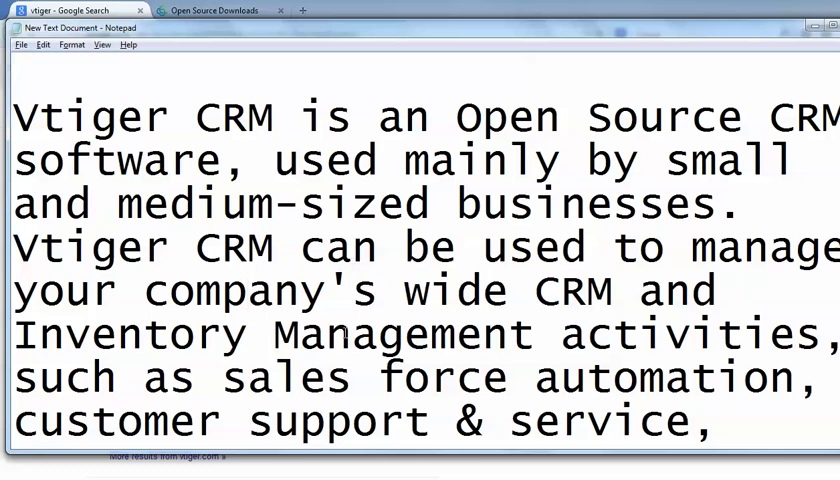
{"action": "double_click", "coordinate": [608, 422]}
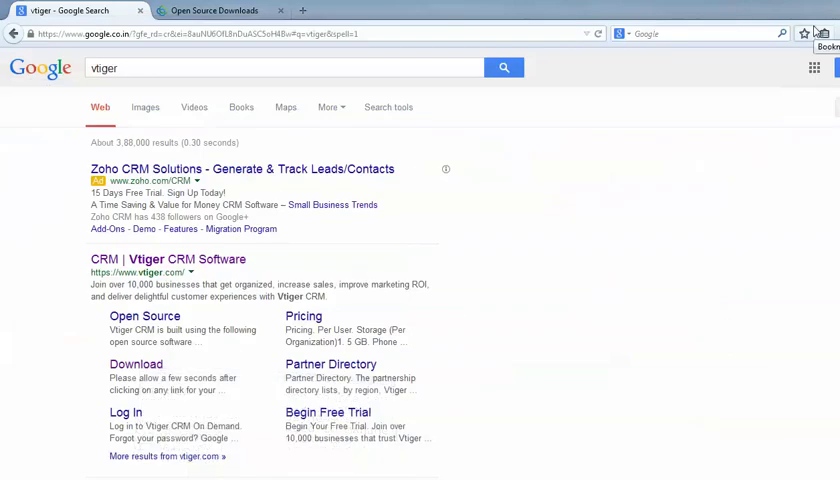
{"action": "mouse_move", "coordinate": [208, 260]}
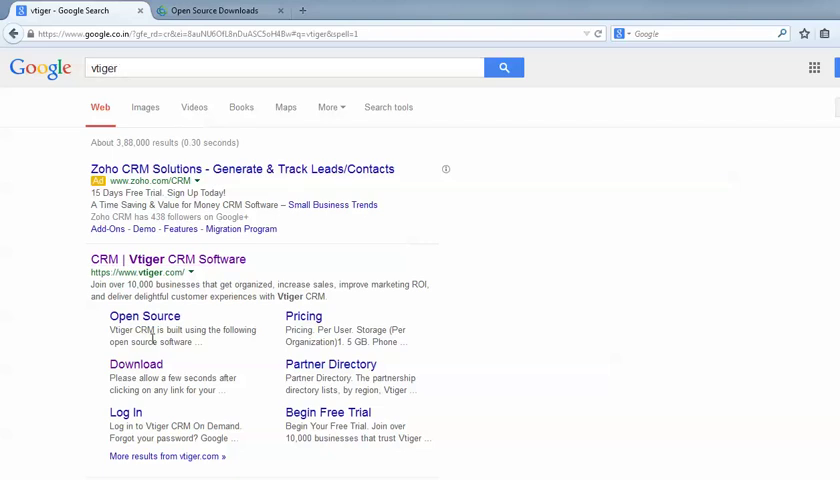
{"action": "mouse_move", "coordinate": [136, 372]}
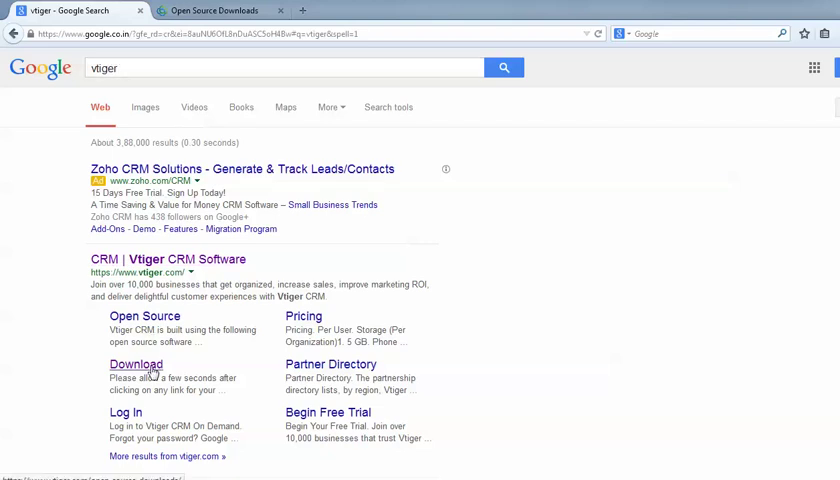
{"action": "mouse_move", "coordinate": [144, 284]}
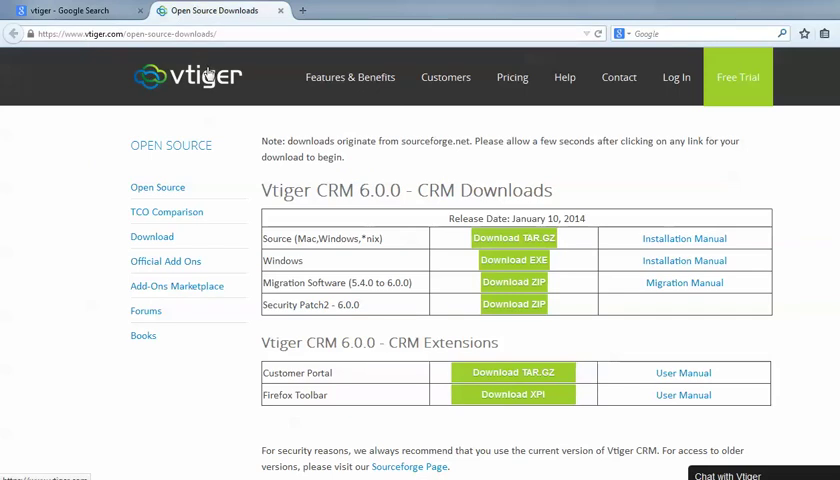
{"action": "mouse_move", "coordinate": [196, 96]}
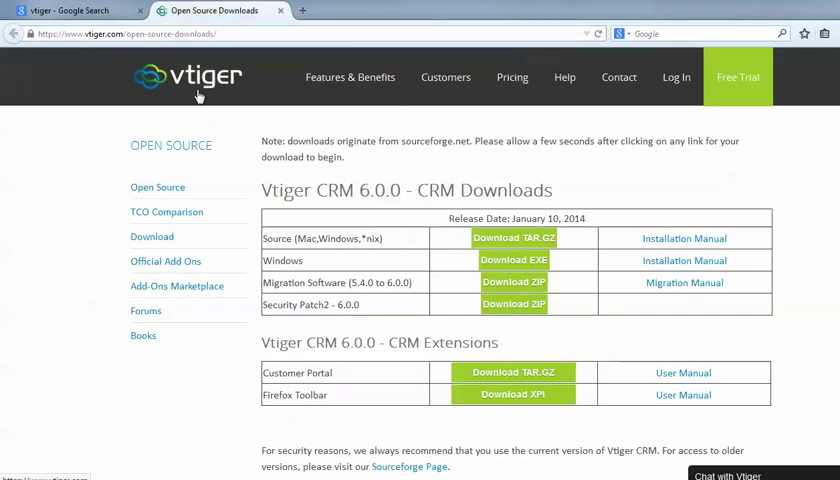
{"action": "mouse_move", "coordinate": [460, 248]}
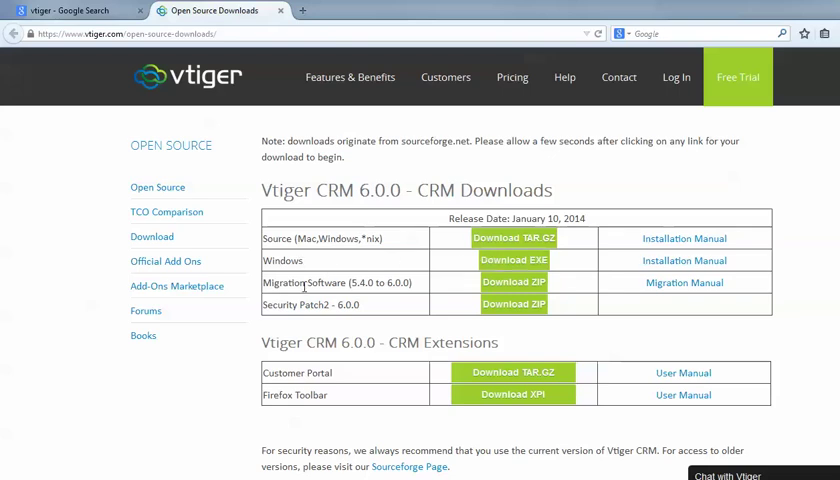
{"action": "mouse_move", "coordinate": [322, 304]}
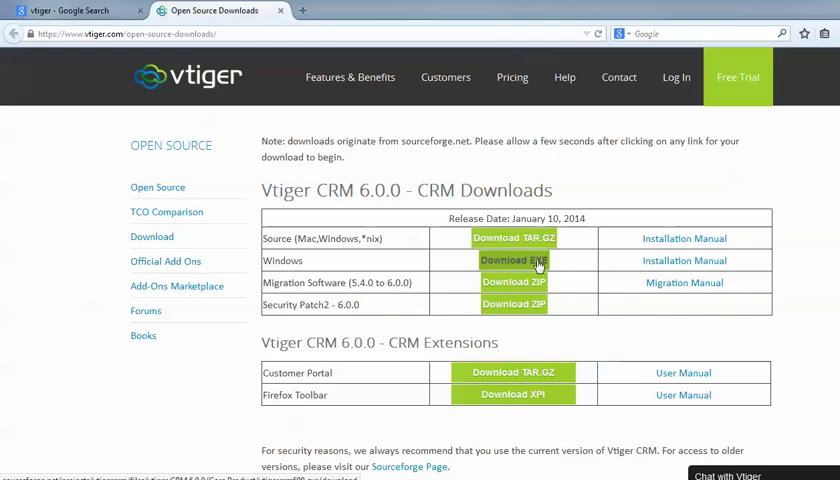
{"action": "mouse_move", "coordinate": [506, 260]}
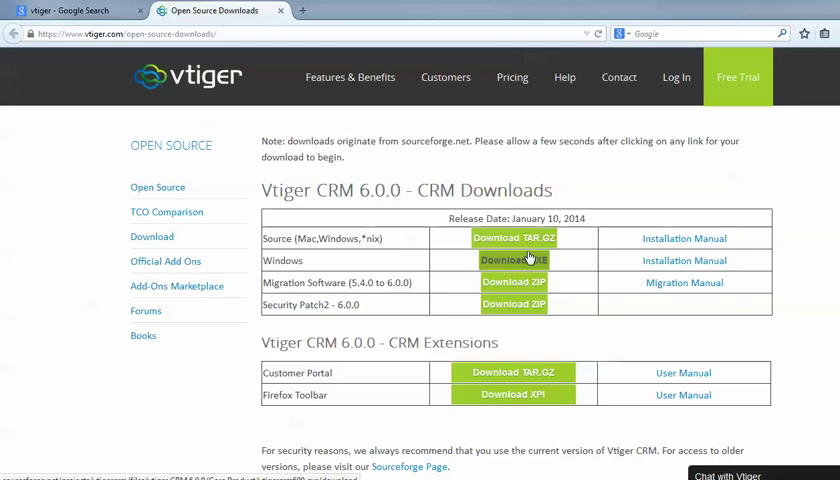
{"action": "mouse_move", "coordinate": [504, 218]}
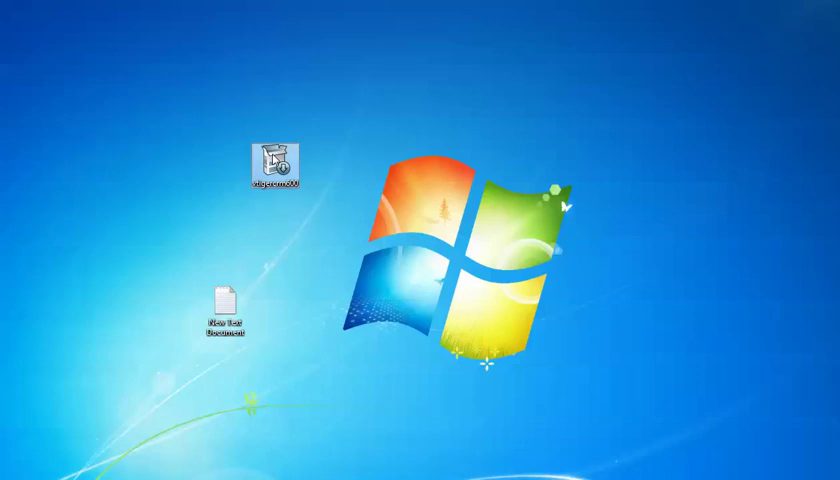
Launch the vtigercrm600 installer, pass the welcome screen and read through the license agreement
{"action": "double_click", "coordinate": [276, 160]}
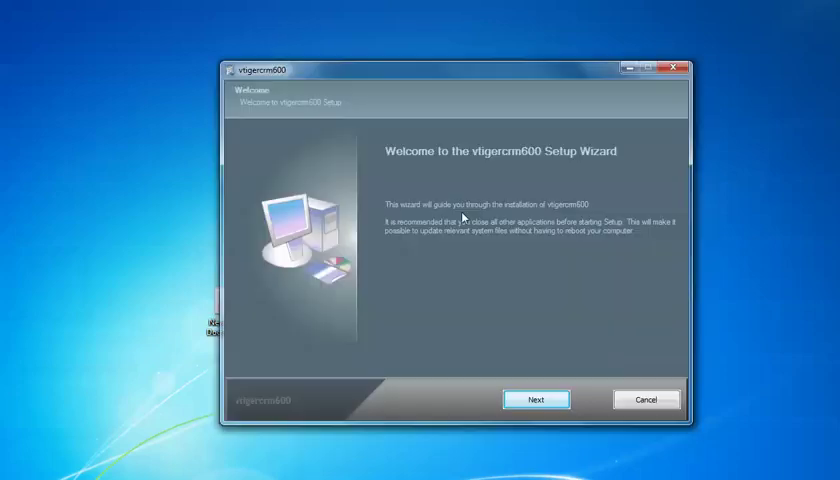
{"action": "mouse_move", "coordinate": [432, 162]}
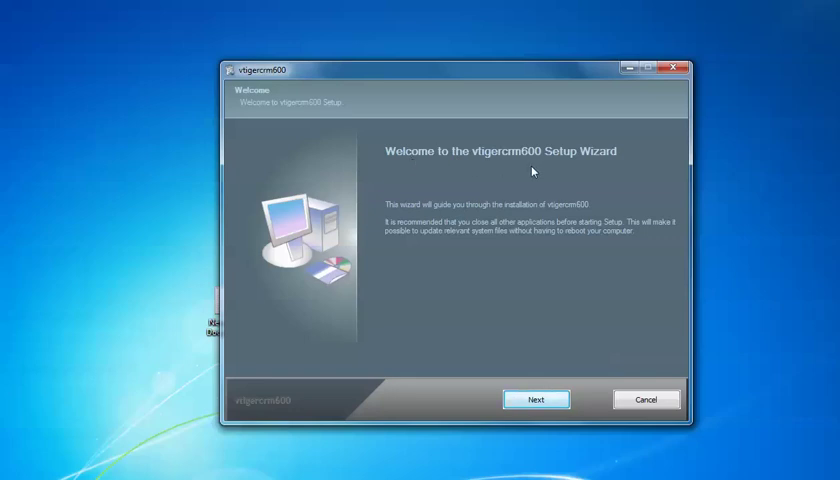
{"action": "mouse_move", "coordinate": [524, 400]}
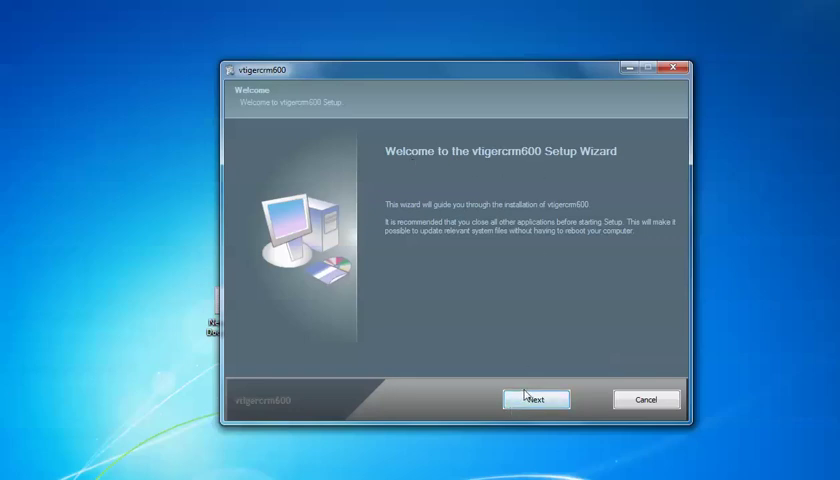
{"action": "left_click", "coordinate": [536, 400]}
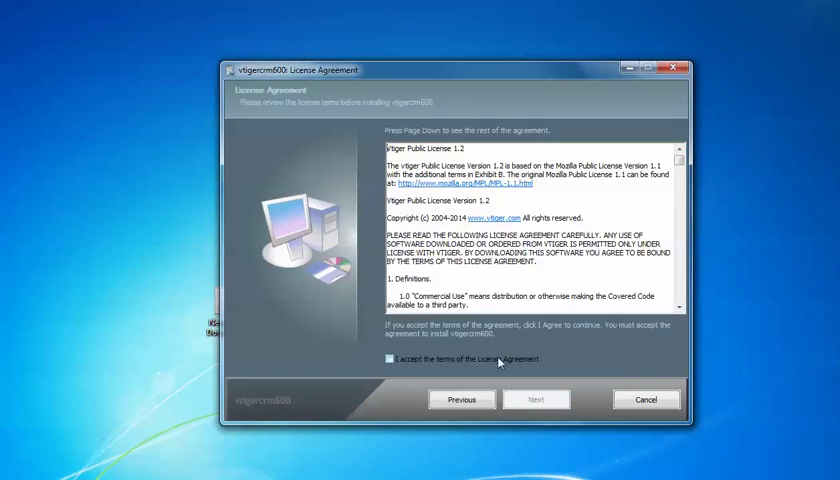
{"action": "scroll", "scroll_direction": "down", "scroll_amount": 3}
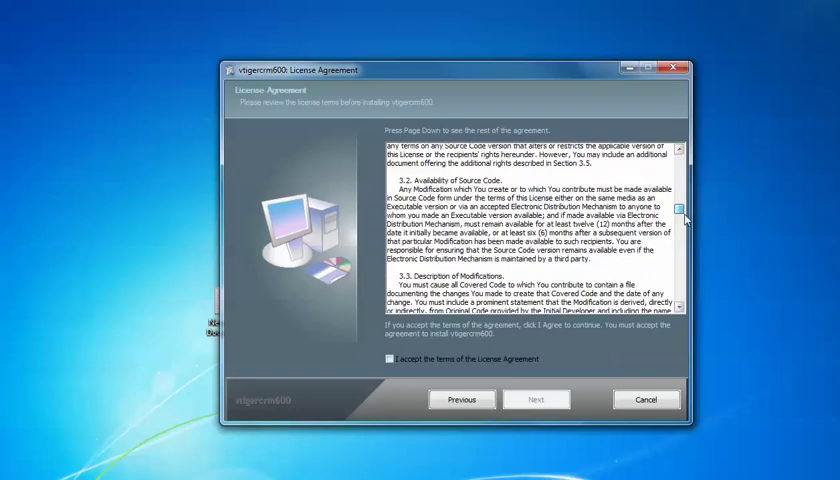
{"action": "scroll", "scroll_direction": "down", "scroll_amount": 3}
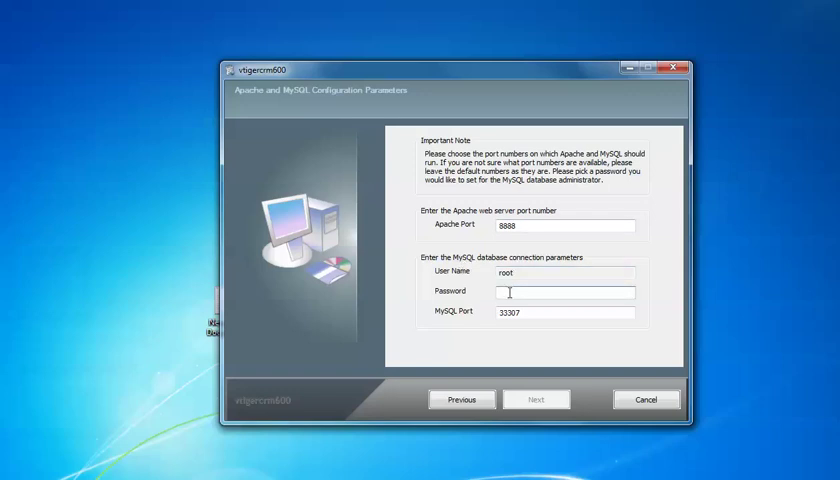
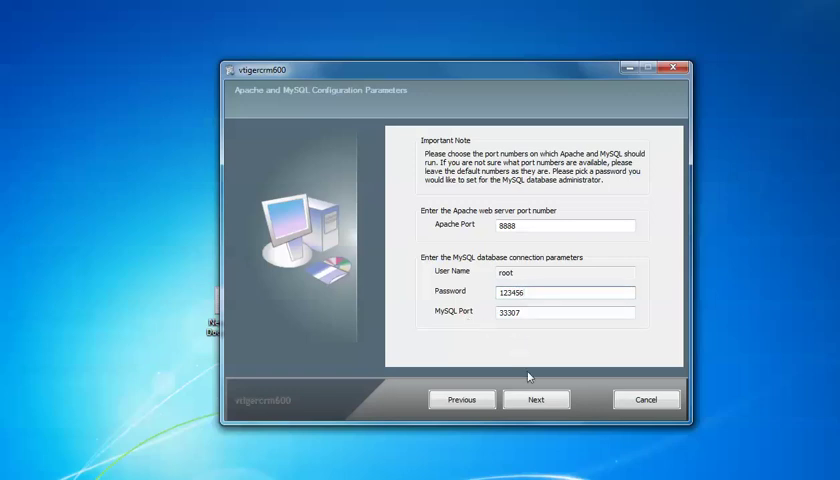
{"action": "left_click", "coordinate": [540, 400]}
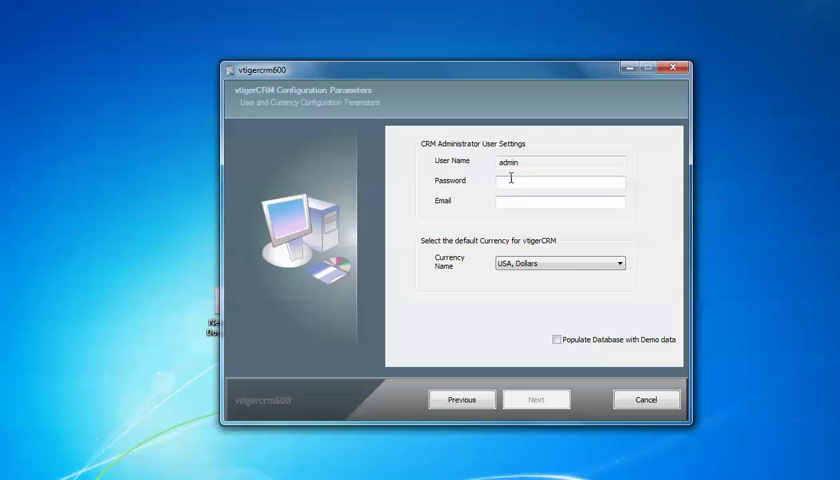
{"action": "mouse_move", "coordinate": [472, 174]}
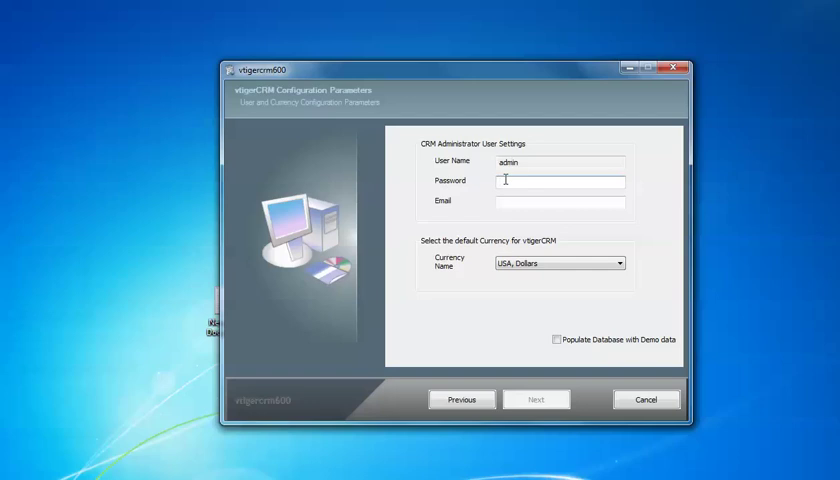
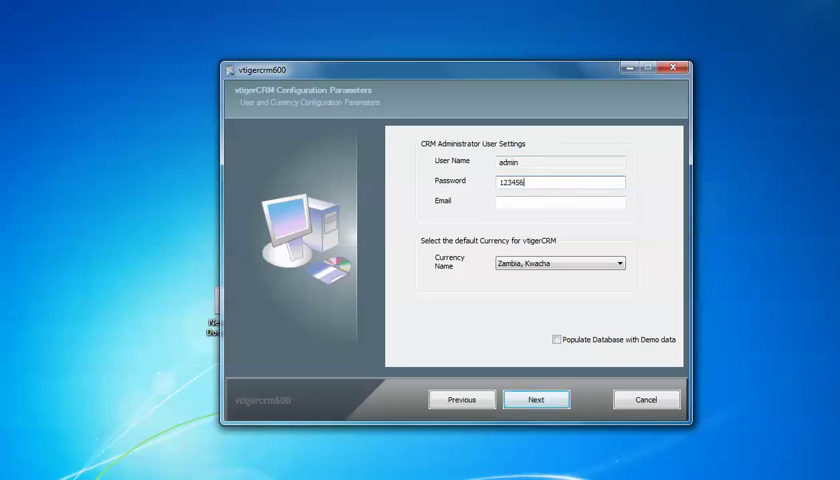
{"action": "left_click", "coordinate": [556, 200]}
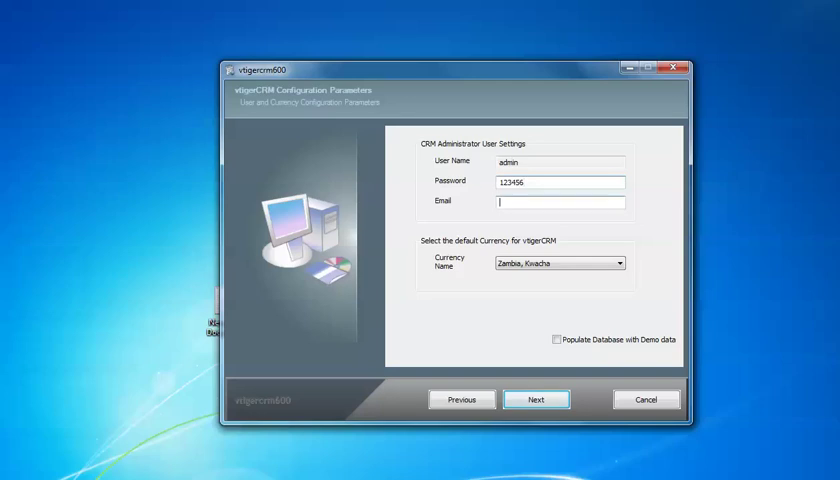
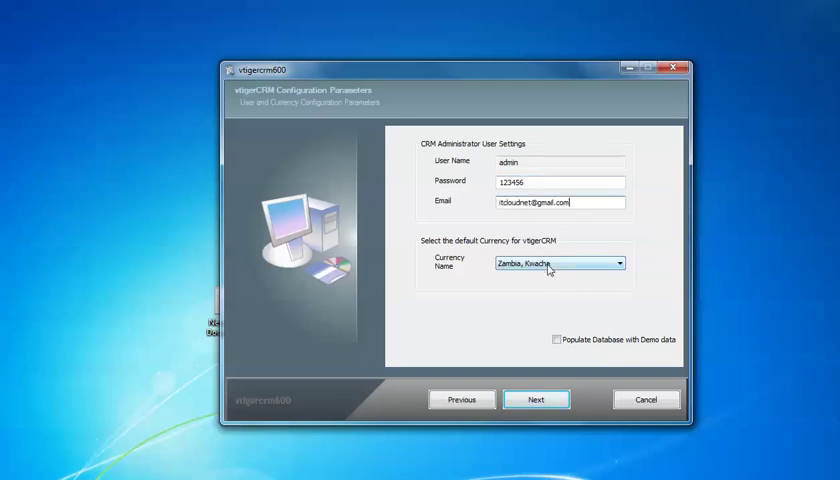
Choose the default currency and continue to the installation location choice
{"action": "left_click", "coordinate": [620, 264]}
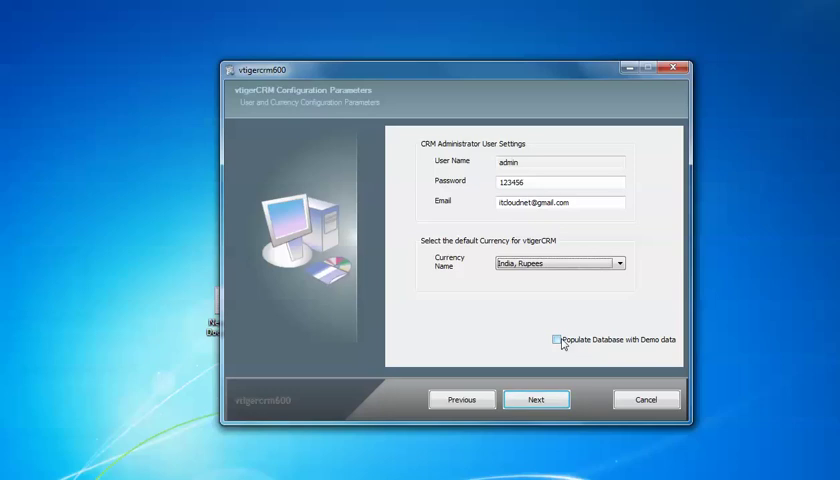
{"action": "left_click", "coordinate": [540, 400]}
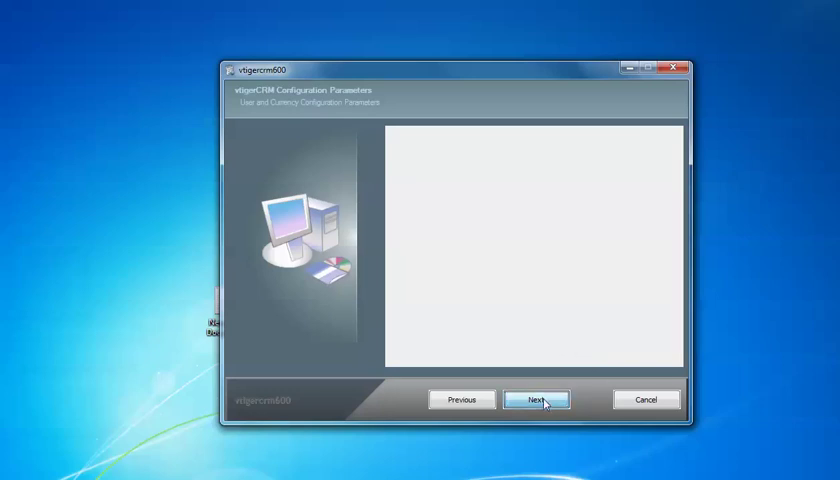
{"action": "left_click", "coordinate": [540, 400]}
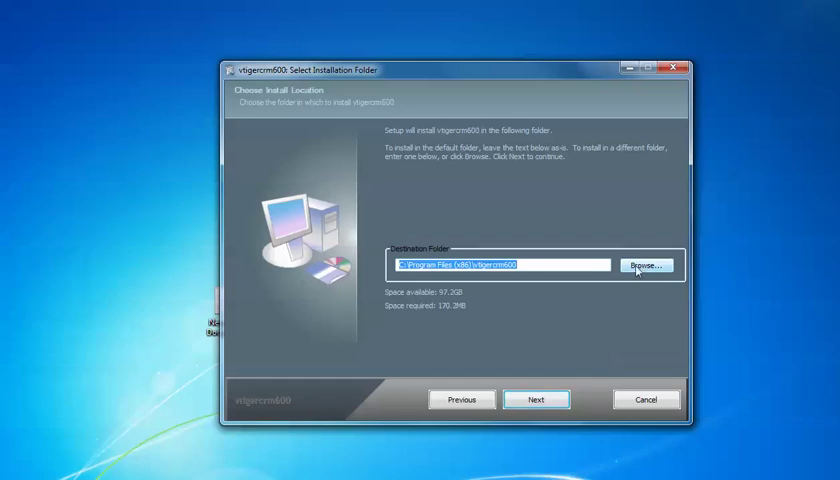
{"action": "mouse_move", "coordinate": [480, 292]}
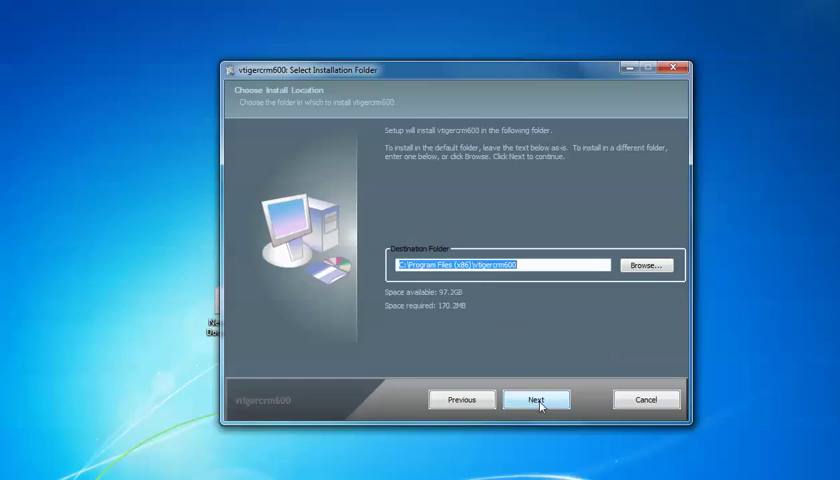
Keep the default destination and Start Menu folders and begin installing vtiger CRM 6.0.0
{"action": "left_click", "coordinate": [540, 400]}
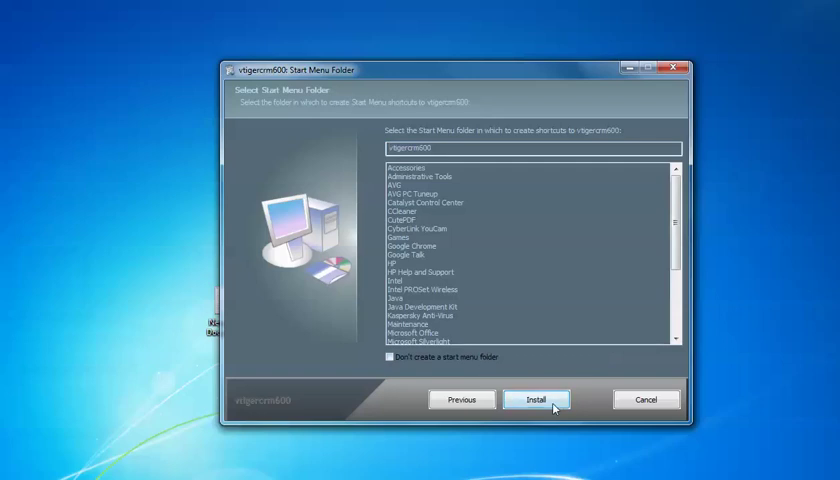
{"action": "left_click", "coordinate": [544, 400]}
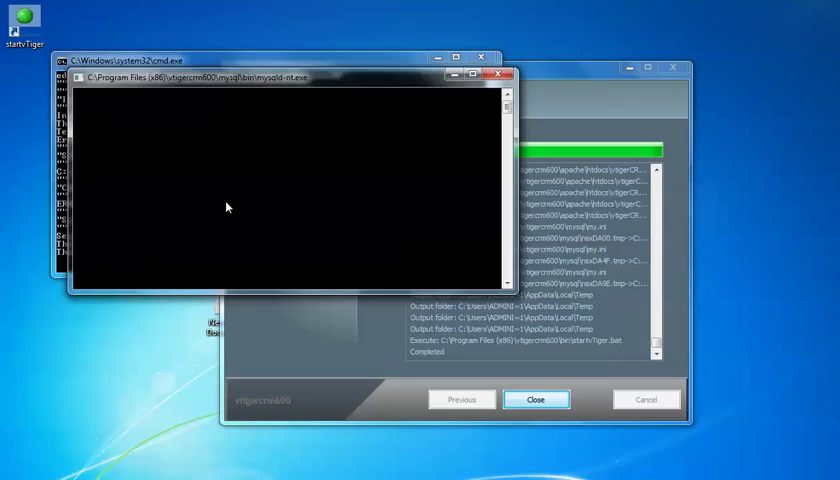
{"action": "mouse_move", "coordinate": [240, 152]}
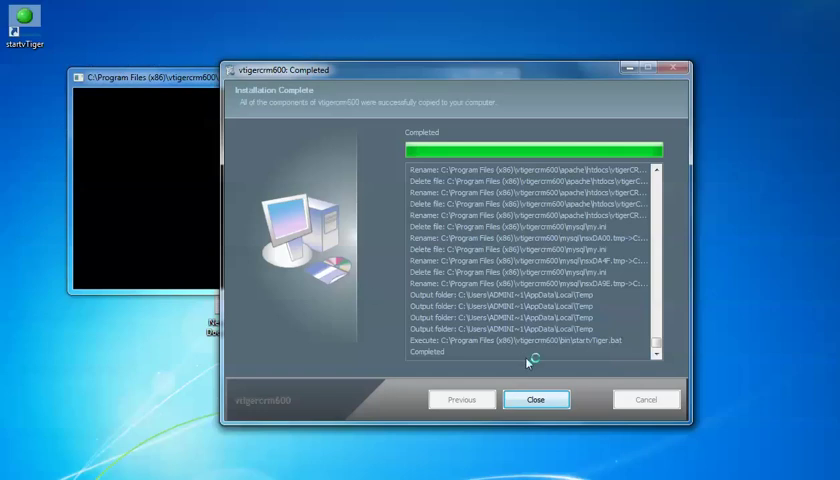
Close the finished installer so the web Setup Wizard opens at localhost:8888
{"action": "left_click", "coordinate": [548, 400]}
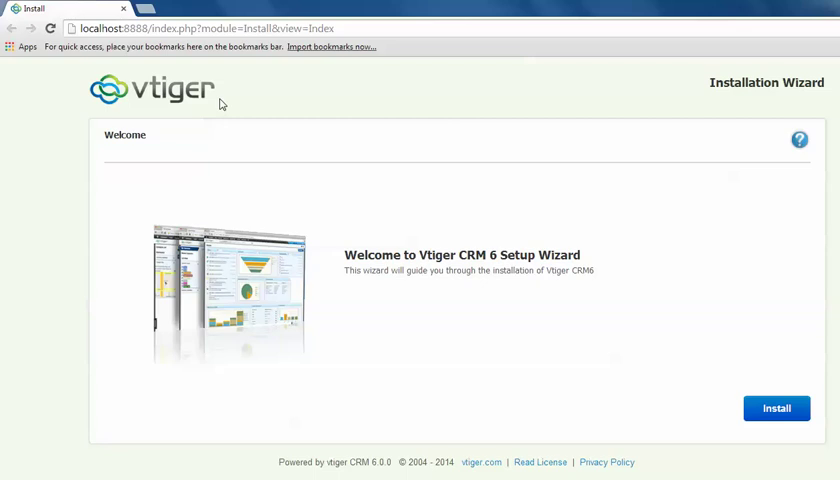
{"action": "mouse_move", "coordinate": [344, 56]}
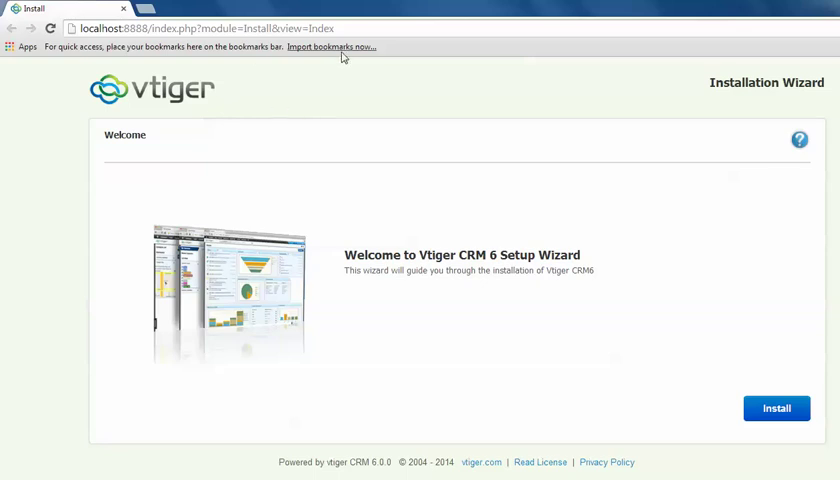
{"action": "mouse_move", "coordinate": [262, 118]}
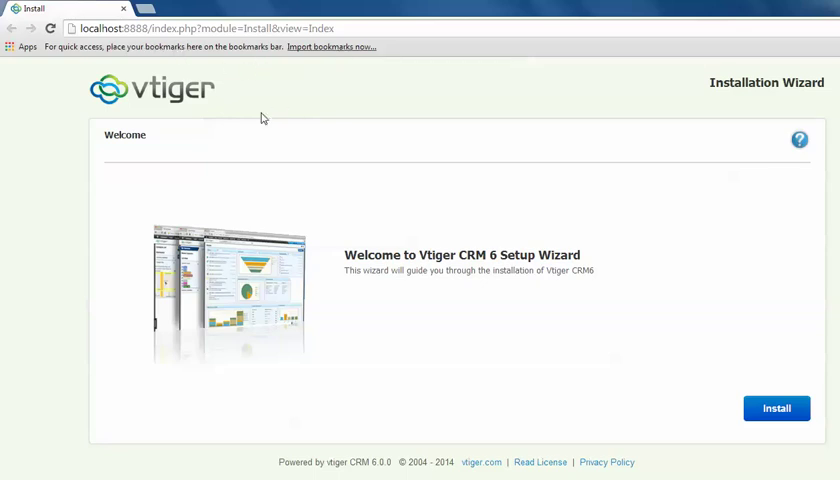
{"action": "mouse_move", "coordinate": [744, 388]}
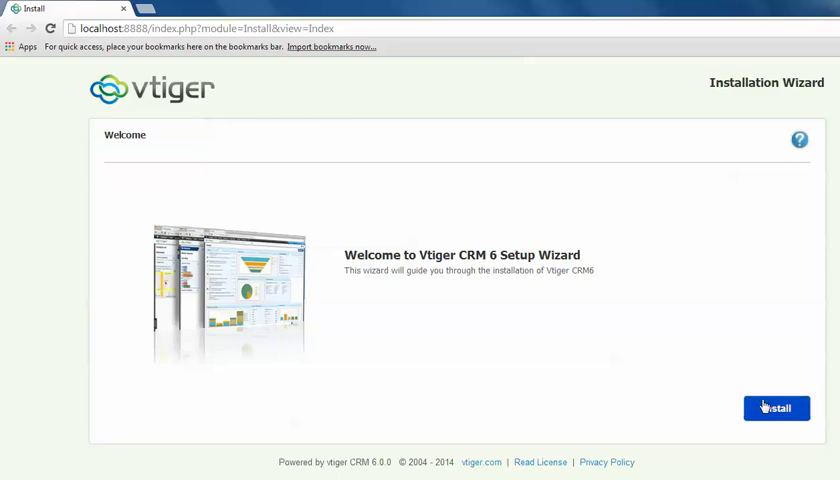
Start the vtiger CRM 6 web setup from its welcome page
{"action": "left_click", "coordinate": [776, 408]}
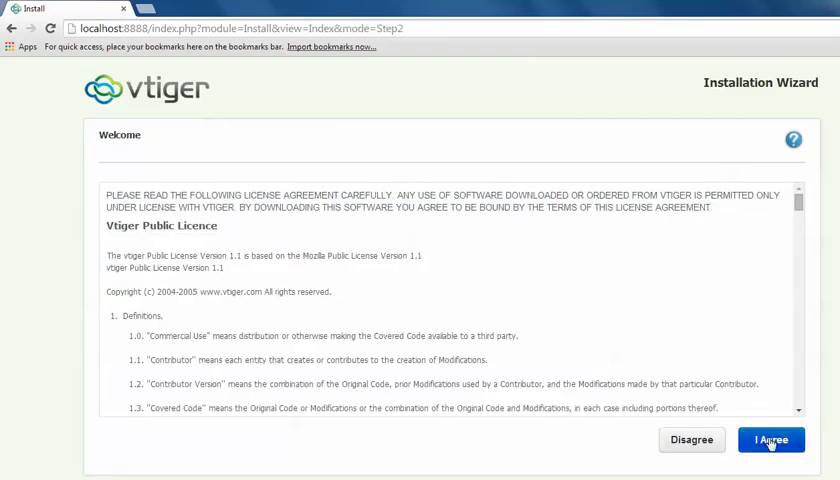
{"action": "mouse_move", "coordinate": [802, 204]}
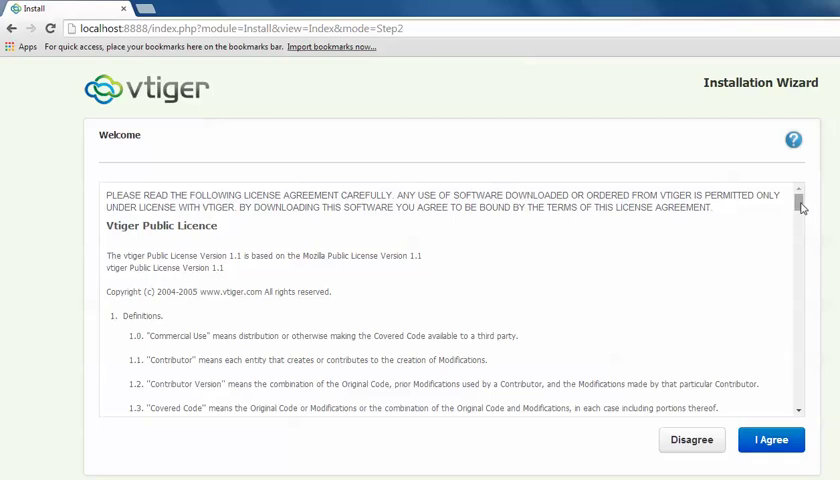
Agree to the Vtiger Public License and reach the installation prerequisites check
{"action": "scroll", "scroll_direction": "down", "scroll_amount": 3}
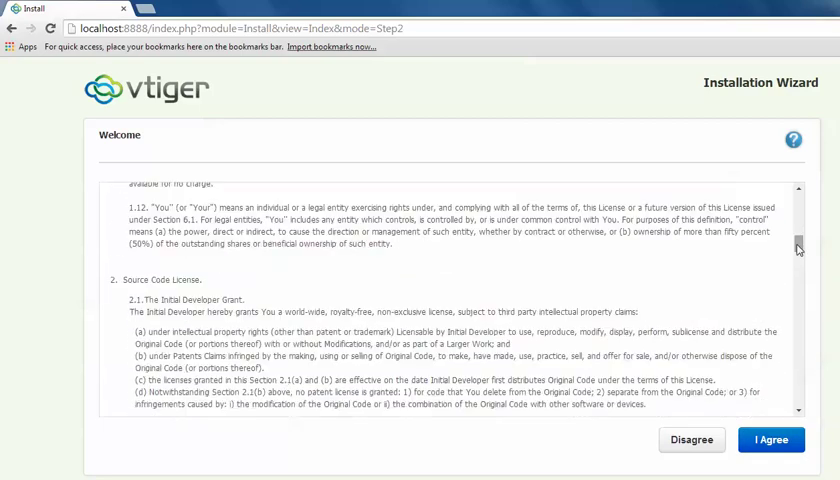
{"action": "scroll", "scroll_direction": "down", "scroll_amount": 3}
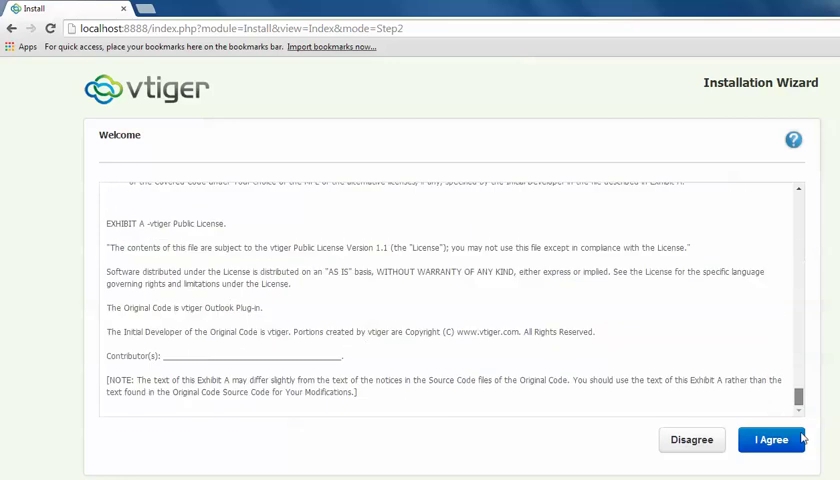
{"action": "left_click", "coordinate": [772, 440]}
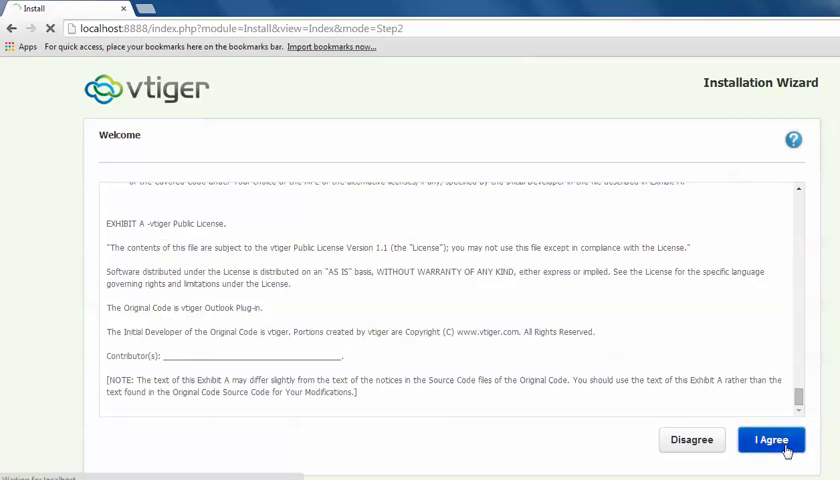
{"action": "left_click", "coordinate": [772, 440]}
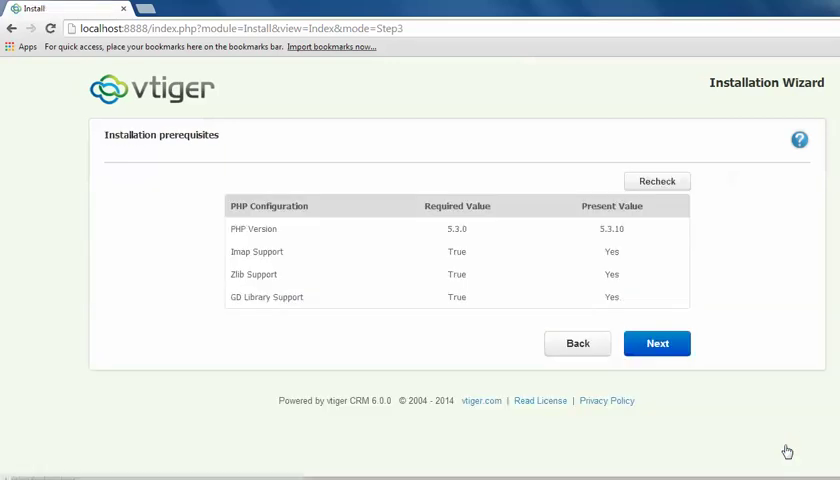
{"action": "mouse_move", "coordinate": [280, 236]}
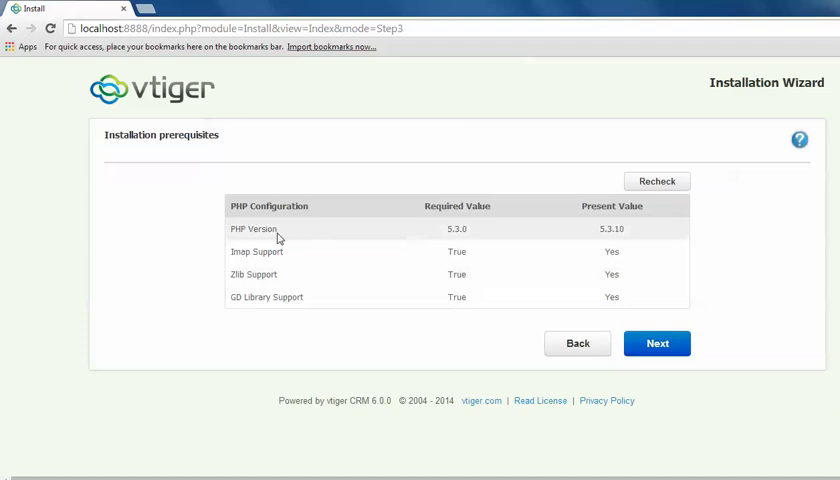
{"action": "mouse_move", "coordinate": [492, 240]}
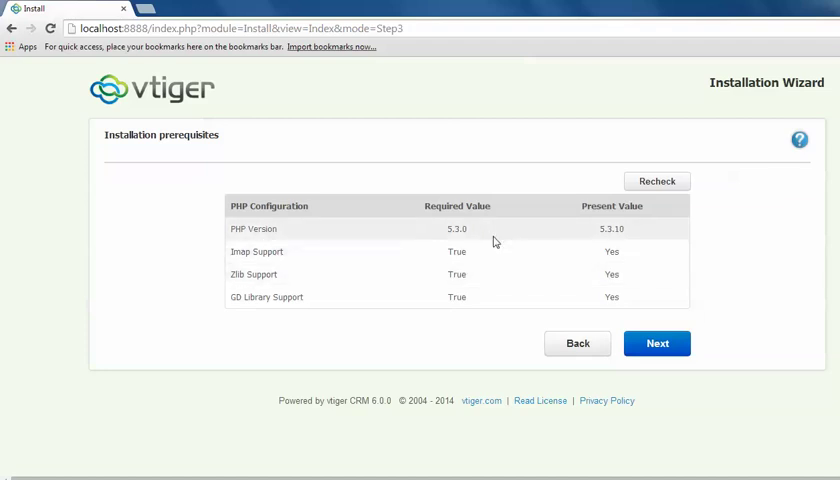
{"action": "mouse_move", "coordinate": [284, 266]}
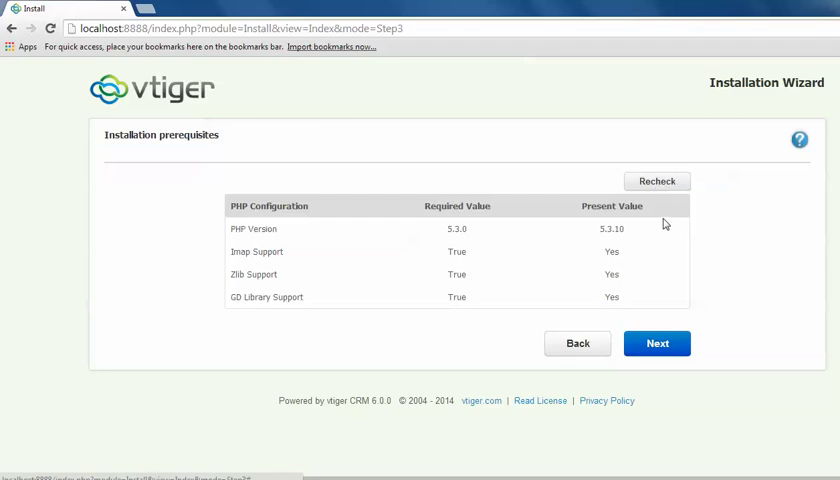
Accept the satisfied PHP prerequisites and continue to System Configuration
{"action": "left_click", "coordinate": [656, 344]}
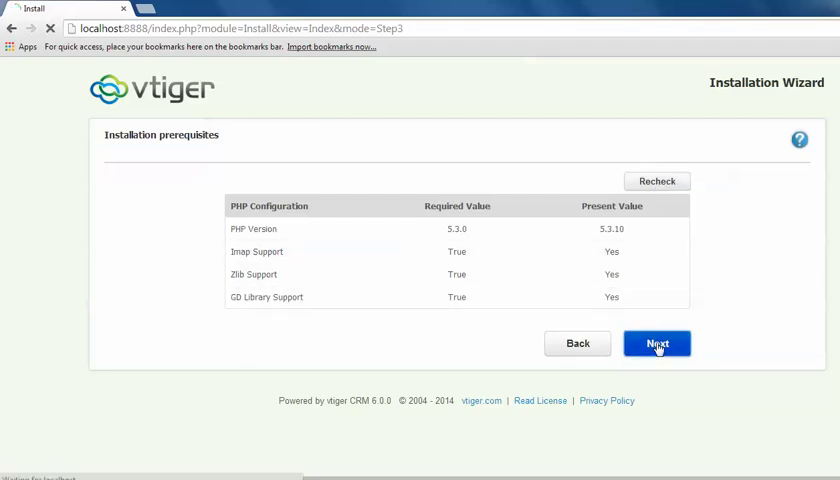
{"action": "left_click", "coordinate": [656, 344]}
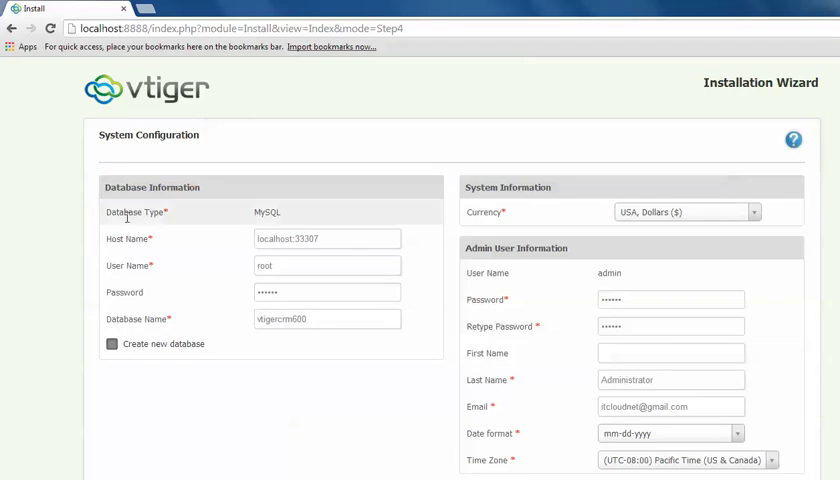
{"action": "mouse_move", "coordinate": [224, 224]}
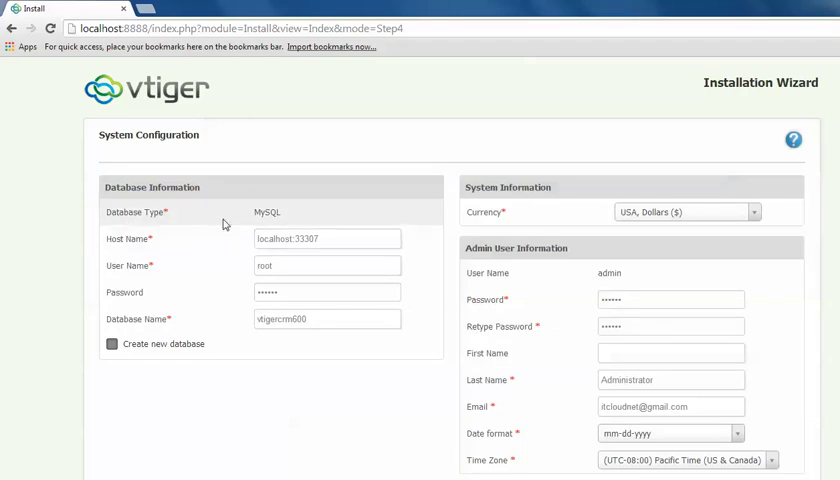
{"action": "left_click", "coordinate": [328, 238]}
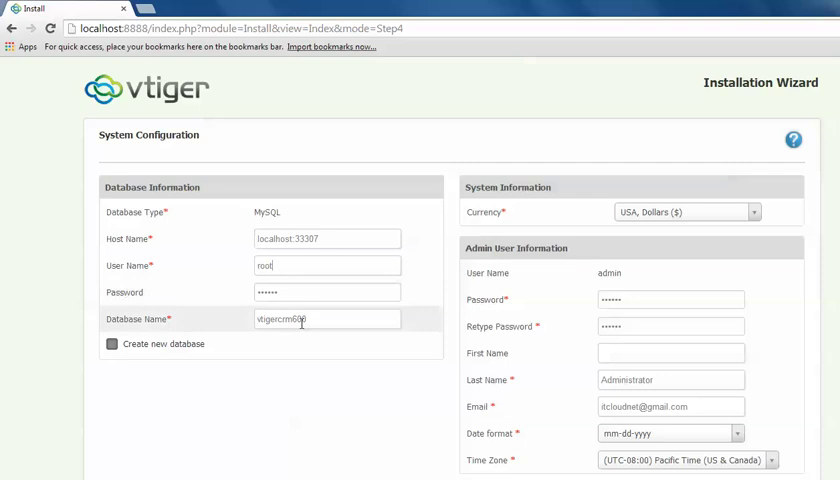
{"action": "left_click", "coordinate": [112, 344]}
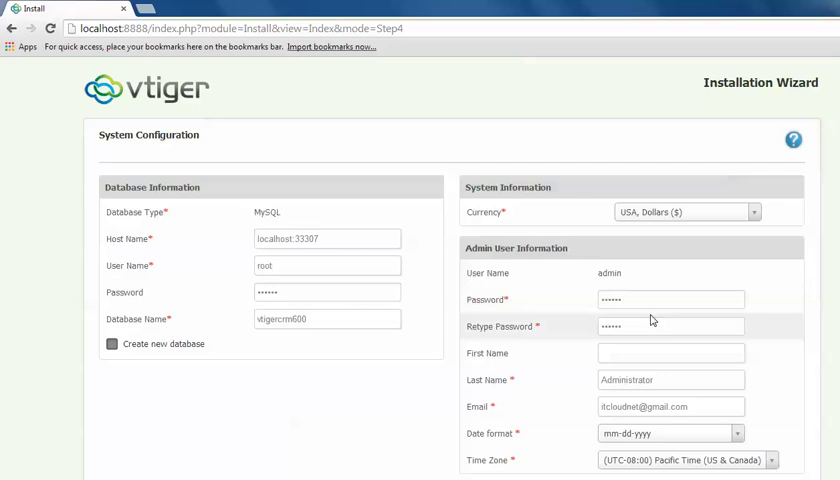
{"action": "mouse_move", "coordinate": [644, 320]}
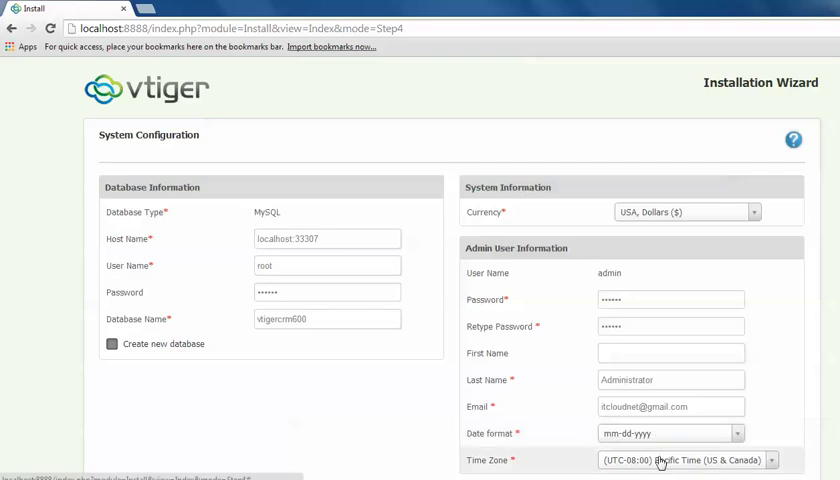
Search the time zones for 'ind', landing on (UTC-05:00) Indiana (East) by mistake
{"action": "left_click", "coordinate": [680, 460]}
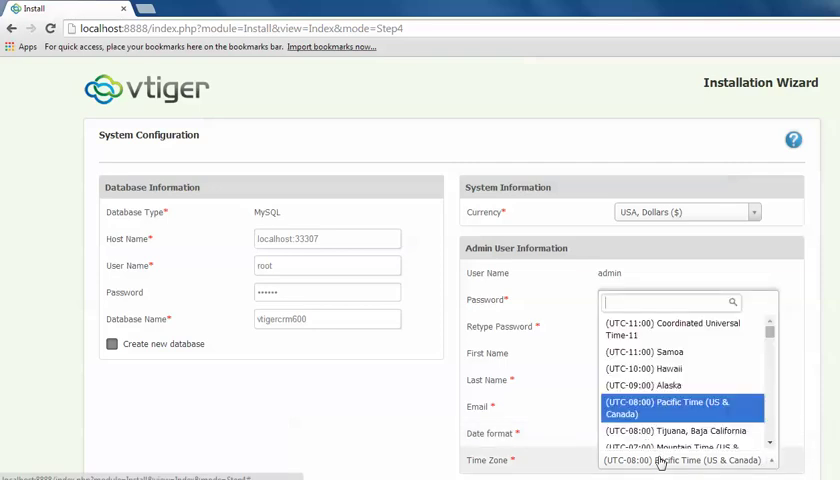
{"action": "type", "text": "india"}
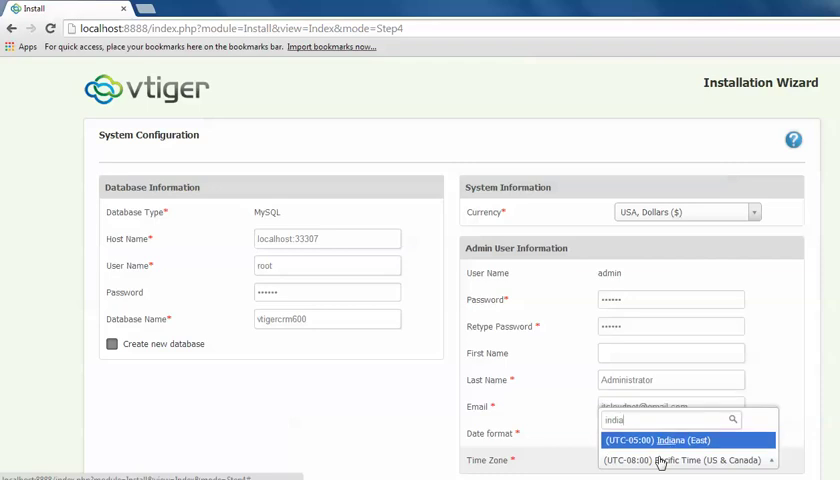
{"action": "left_click", "coordinate": [680, 436]}
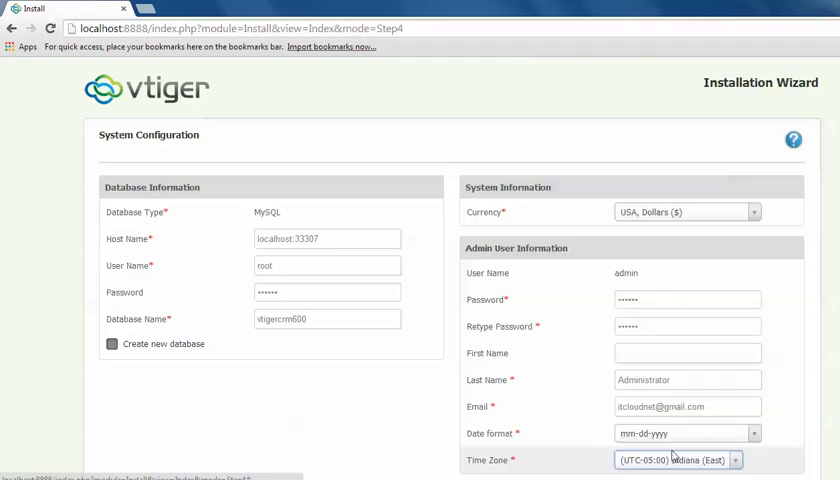
Correct the time zone to (UTC+05:30) Chennai, Kolkata, Mumbai, New Delhi
{"action": "left_click", "coordinate": [676, 458]}
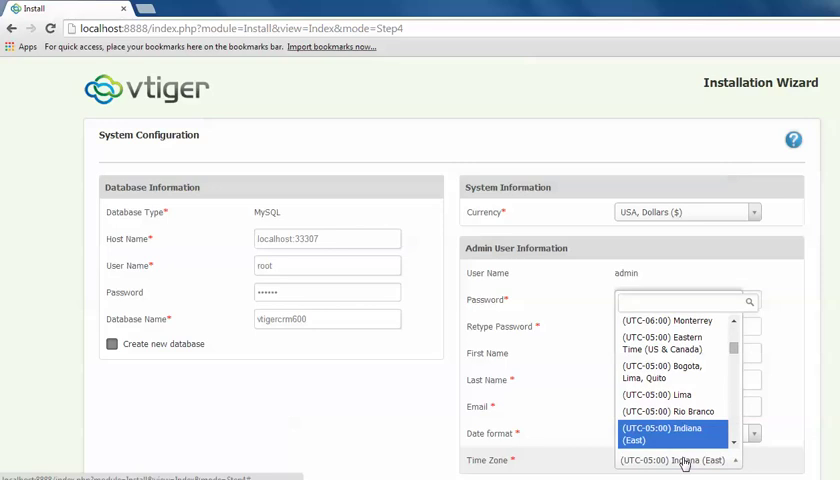
{"action": "scroll", "scroll_direction": "down", "scroll_amount": 3}
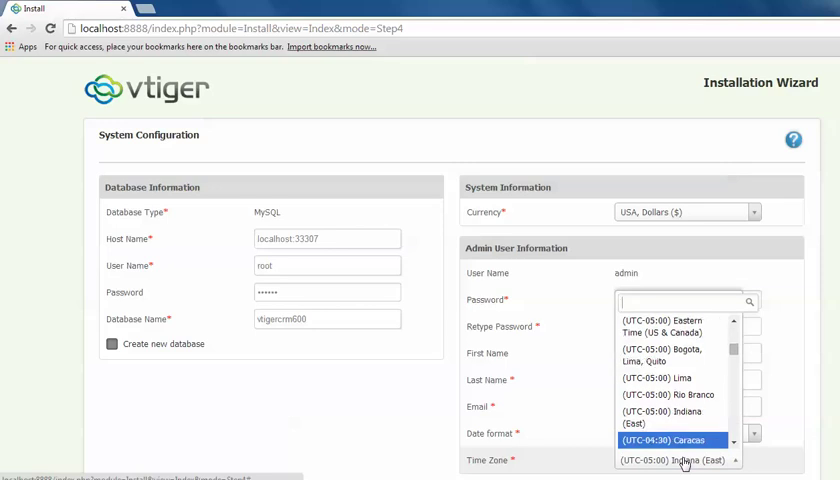
{"action": "scroll", "scroll_direction": "down", "scroll_amount": 3}
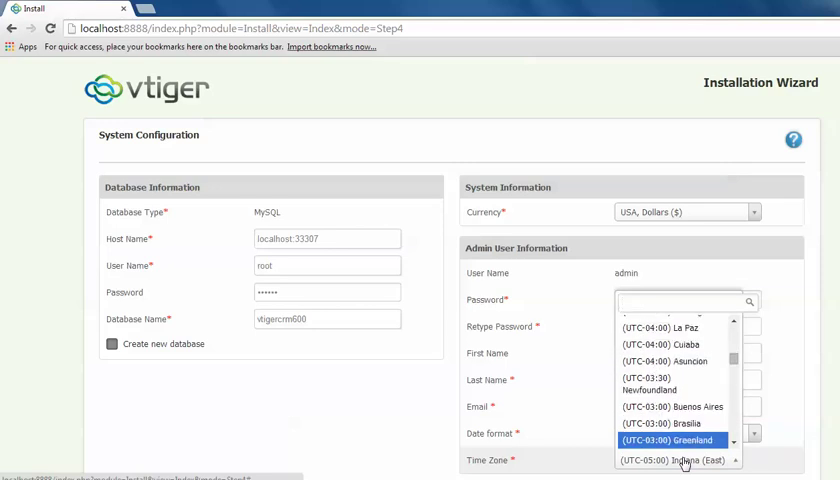
{"action": "scroll", "scroll_direction": "down", "scroll_amount": 3}
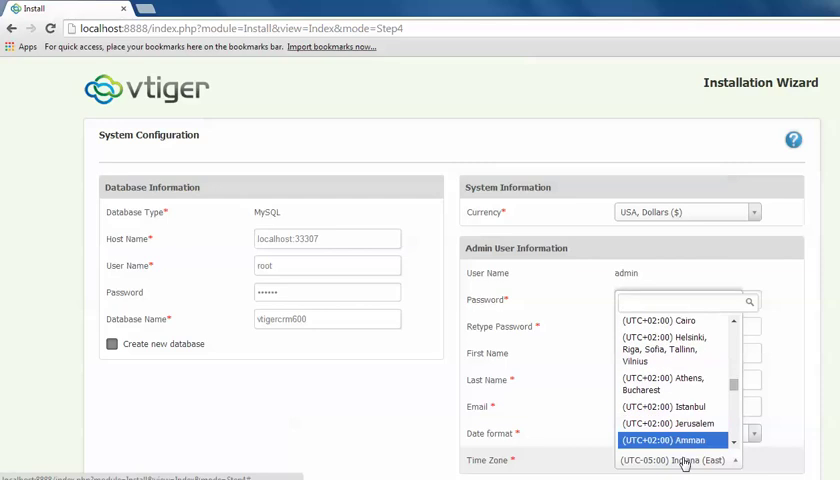
{"action": "scroll", "scroll_direction": "down", "scroll_amount": 3}
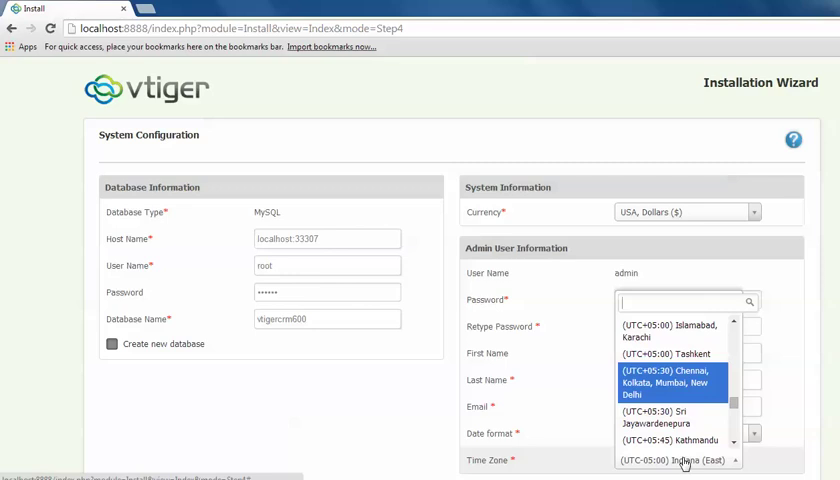
{"action": "left_click", "coordinate": [660, 384]}
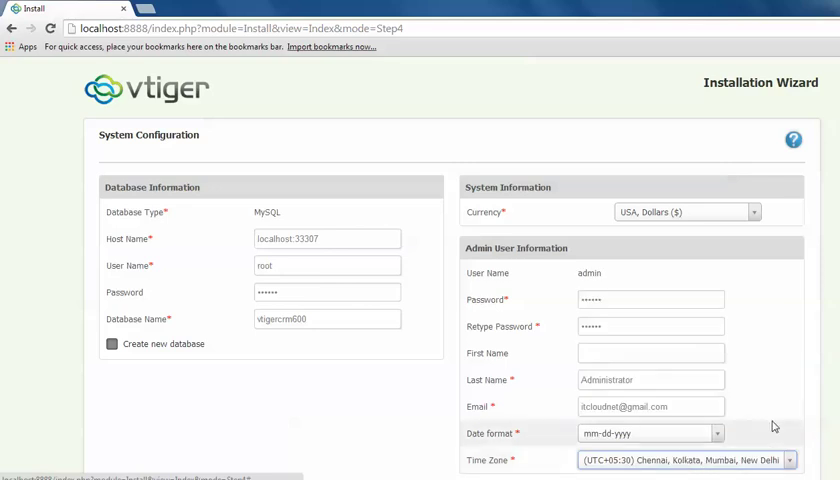
{"action": "scroll", "scroll_direction": "down", "scroll_amount": 3}
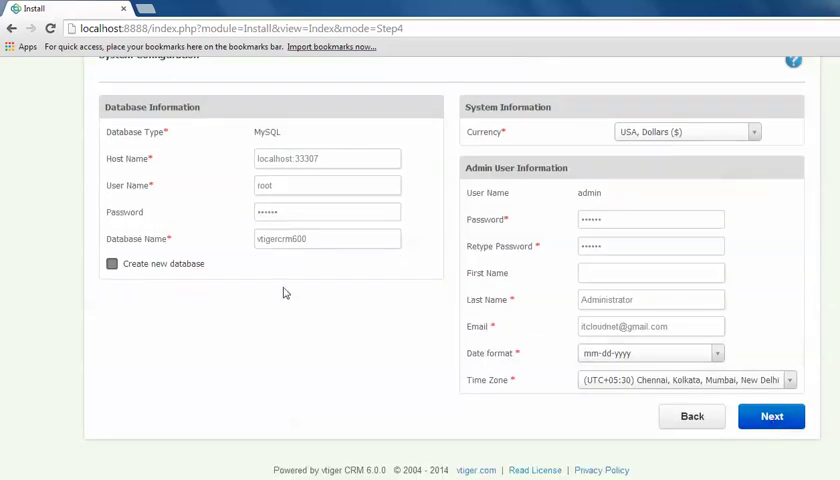
{"action": "left_click", "coordinate": [112, 264]}
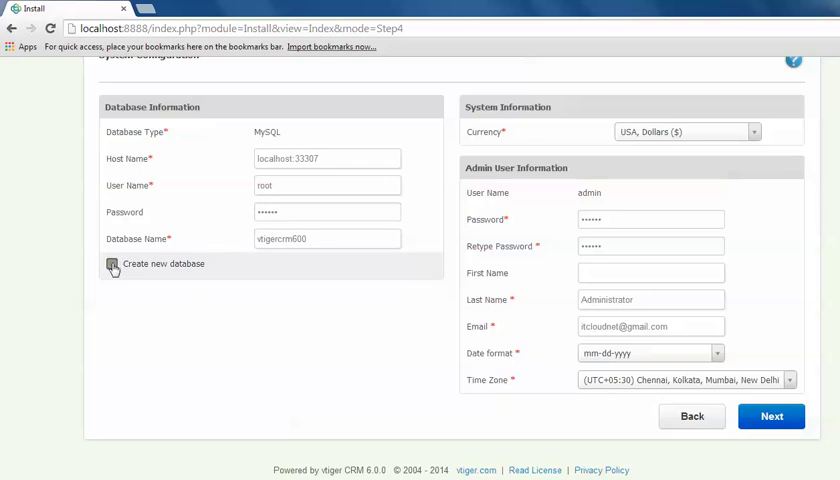
{"action": "left_click", "coordinate": [112, 264]}
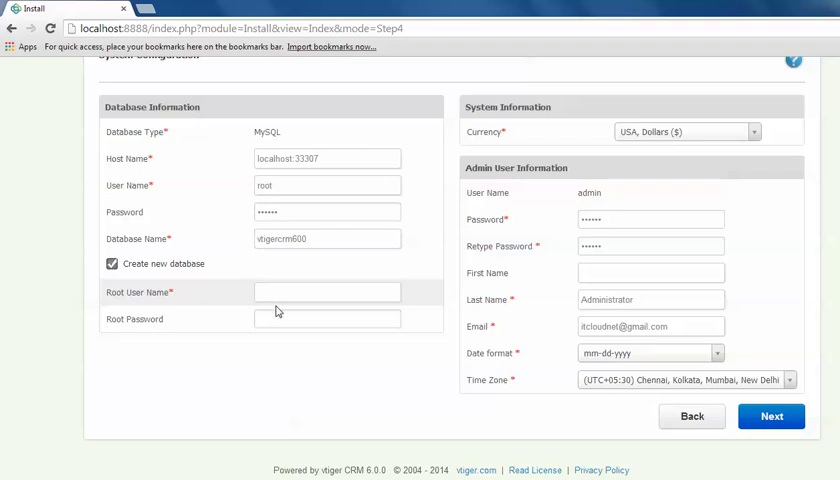
{"action": "left_click", "coordinate": [328, 318]}
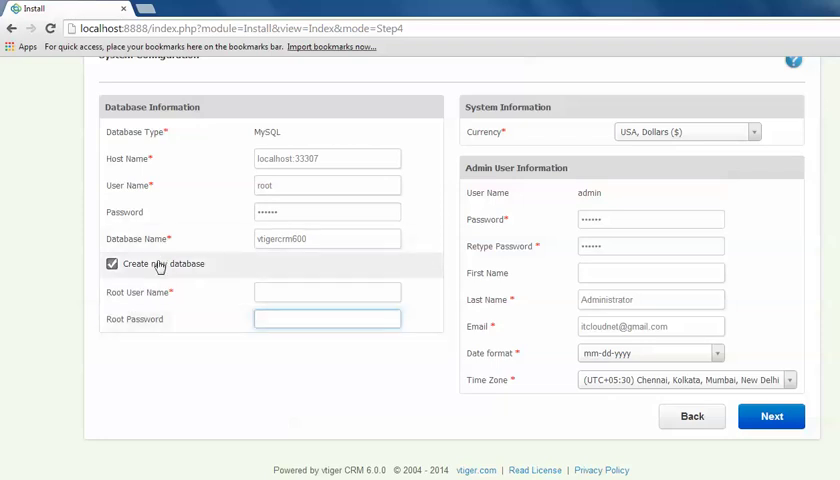
{"action": "left_click", "coordinate": [112, 264]}
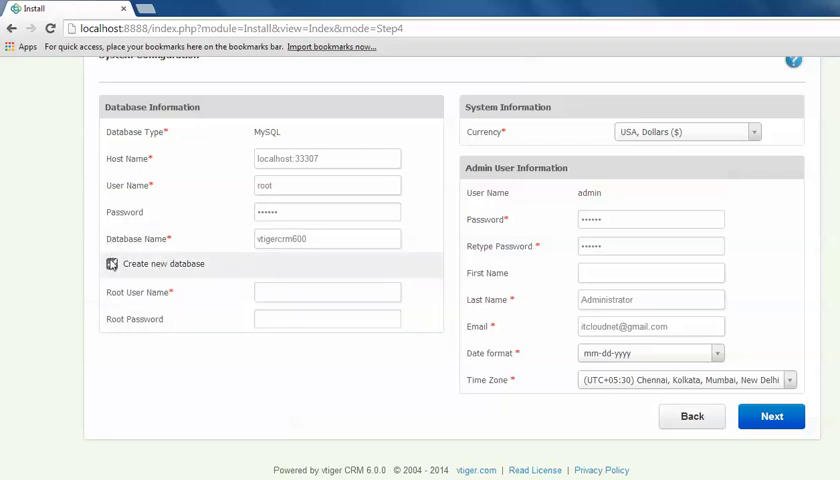
{"action": "left_click", "coordinate": [112, 264]}
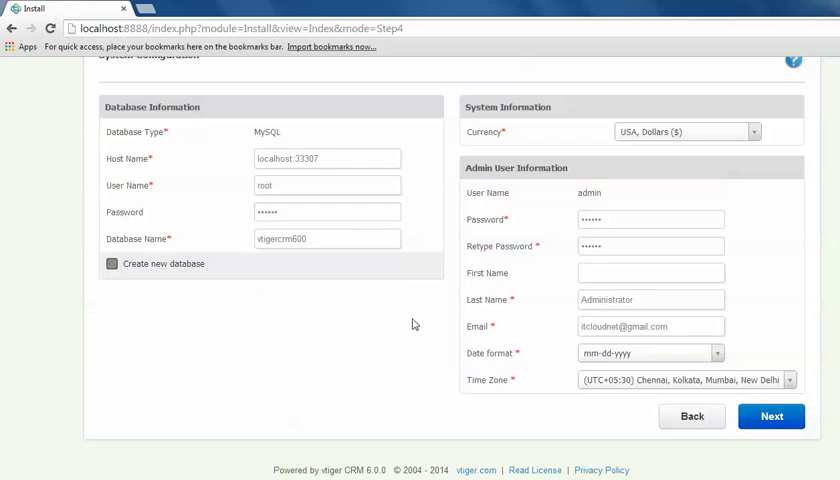
{"action": "mouse_move", "coordinate": [696, 240]}
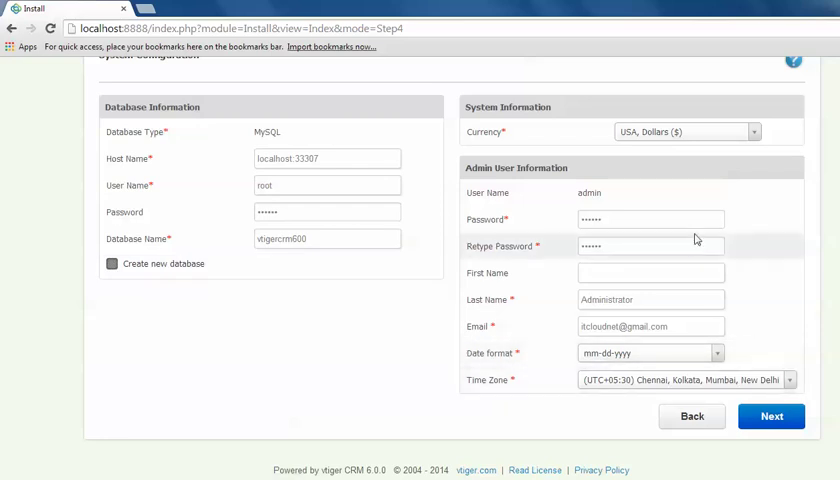
Choose India, Rupees as the system currency and submit the System Configuration
{"action": "left_click", "coordinate": [684, 132]}
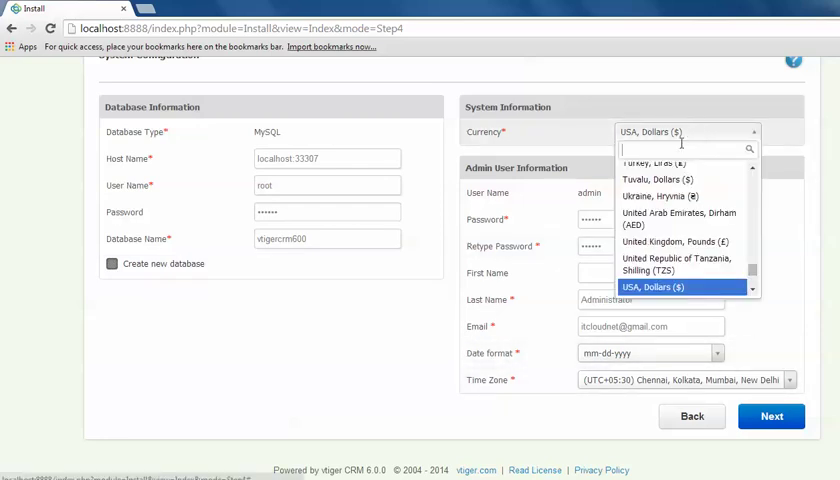
{"action": "type", "text": "ind"}
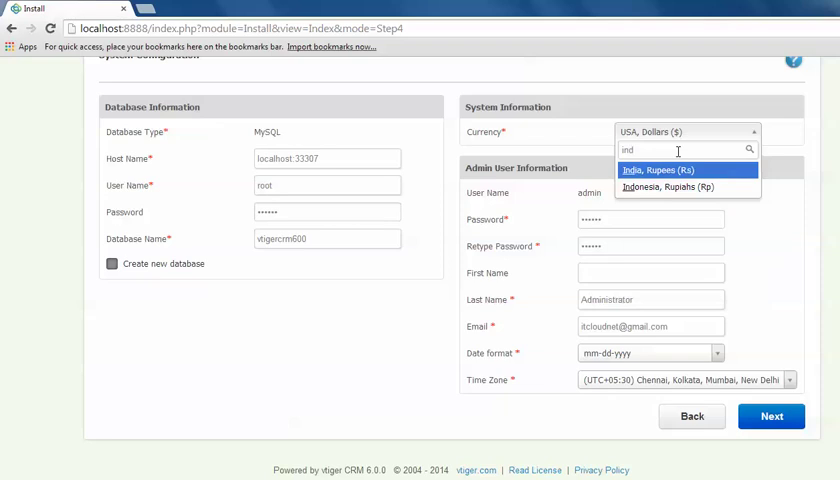
{"action": "left_click", "coordinate": [656, 168]}
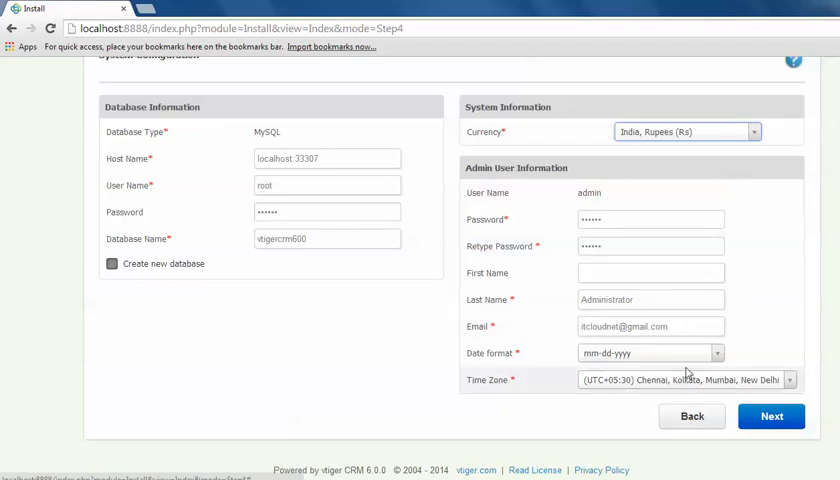
{"action": "left_click", "coordinate": [648, 352]}
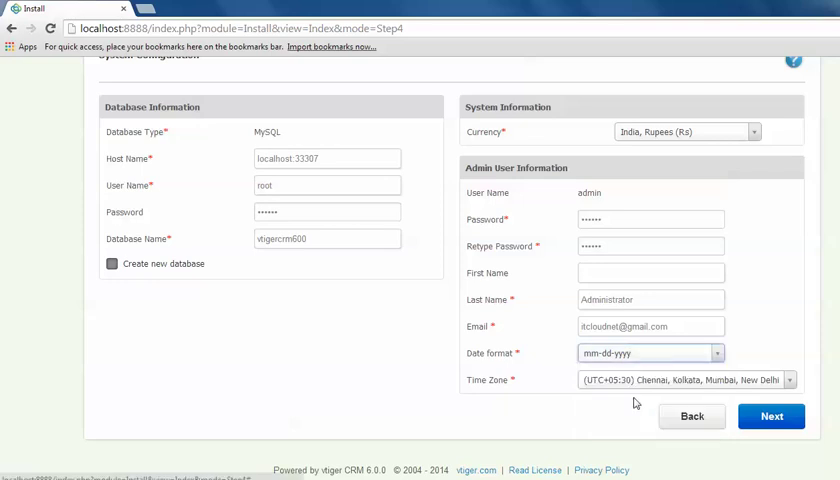
{"action": "left_click", "coordinate": [780, 416]}
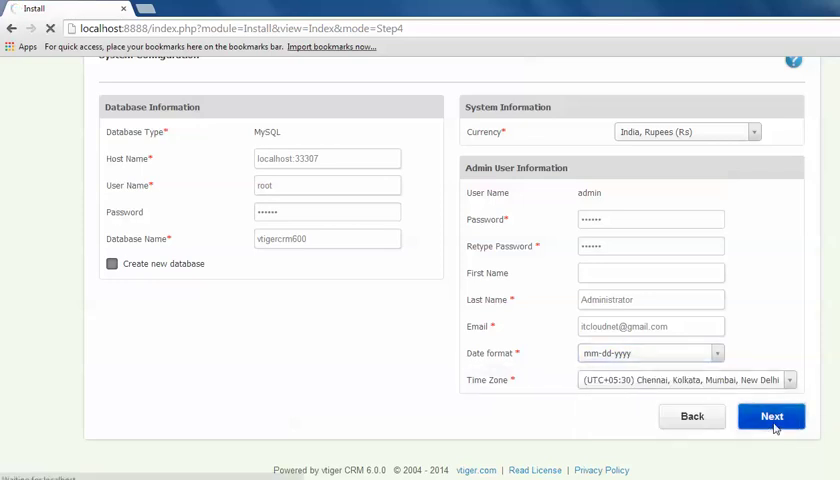
{"action": "left_click", "coordinate": [772, 416]}
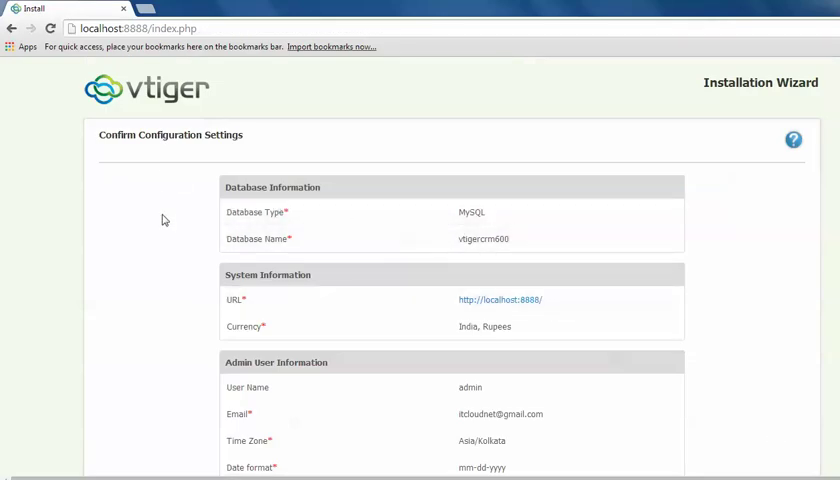
Accept the Confirm Configuration Settings summary and continue to the next page
{"action": "scroll", "scroll_direction": "down", "scroll_amount": 3}
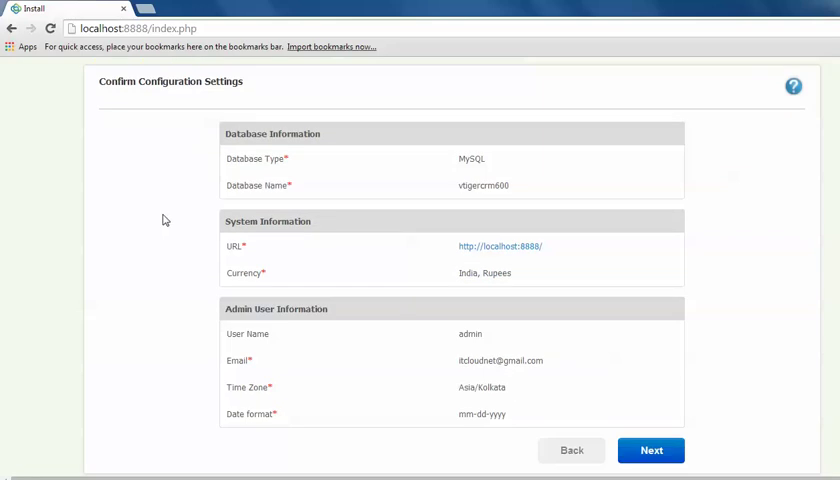
{"action": "mouse_move", "coordinate": [516, 254]}
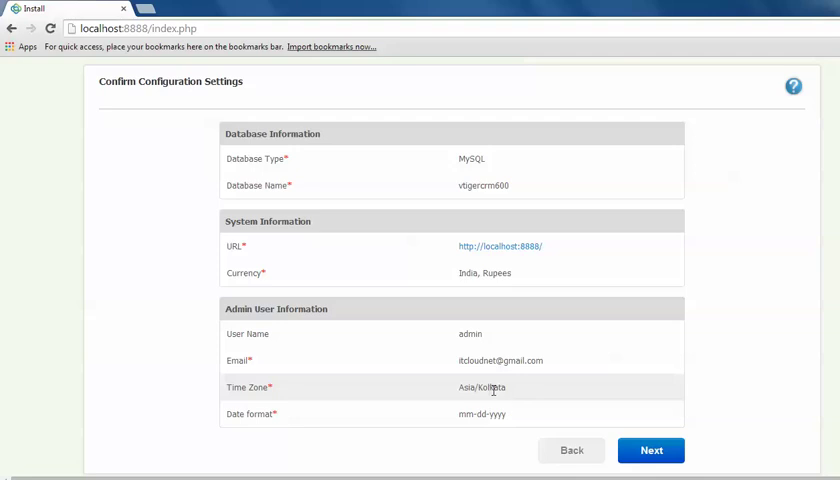
{"action": "mouse_move", "coordinate": [484, 416]}
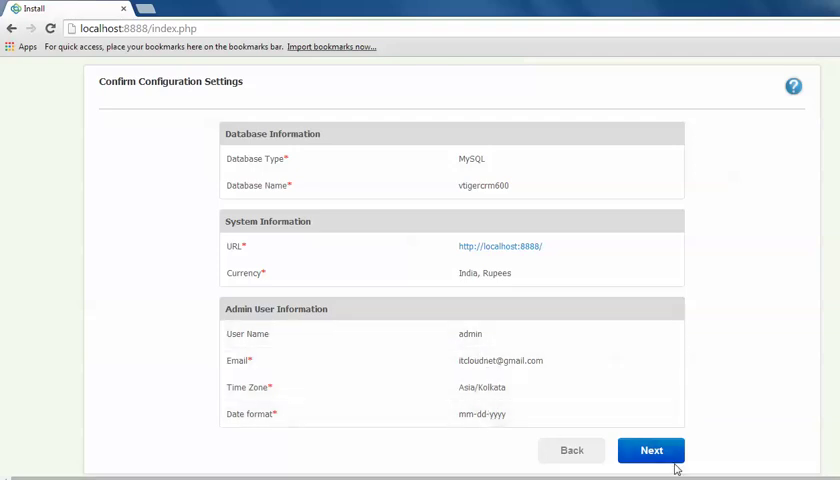
{"action": "left_click", "coordinate": [652, 450]}
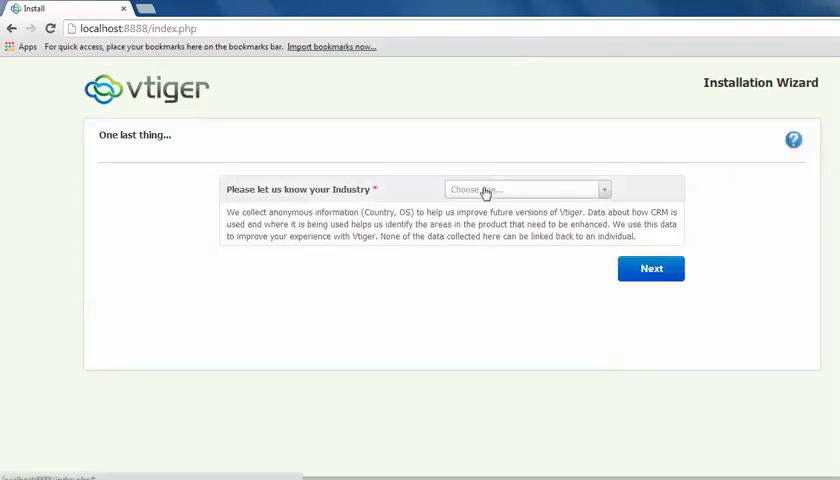
Search the industry list and select Engineering as the CRM's industry
{"action": "left_click", "coordinate": [524, 188]}
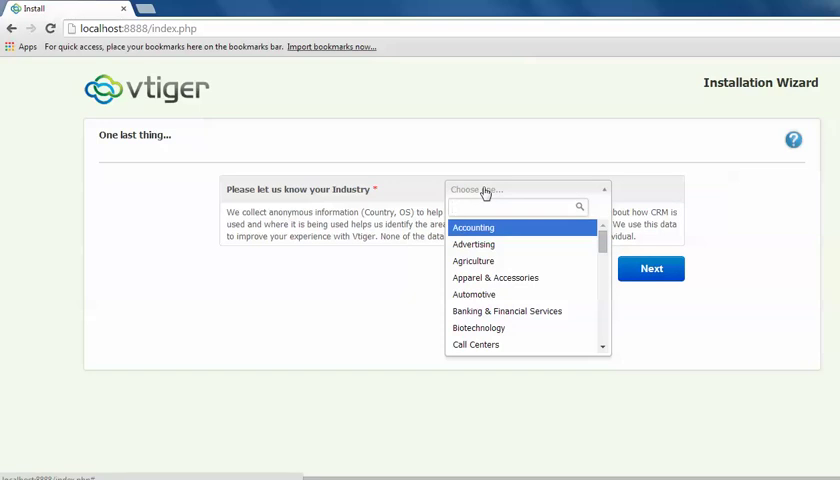
{"action": "type", "text": "ne"}
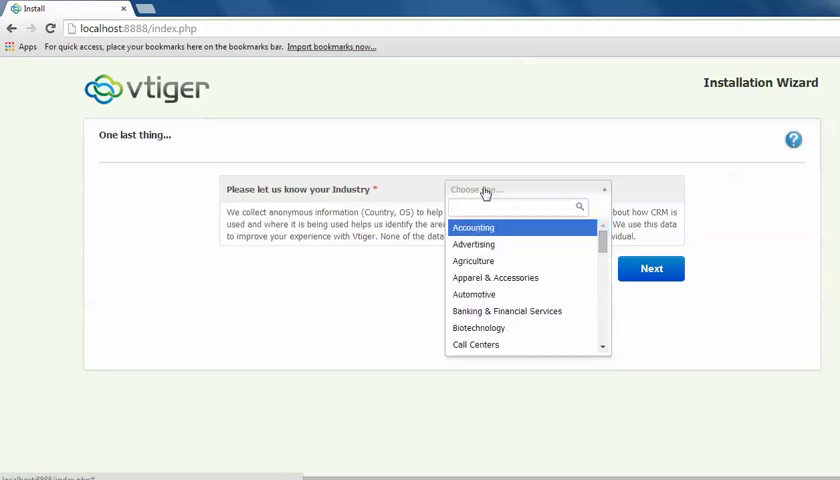
{"action": "type", "text": "en"}
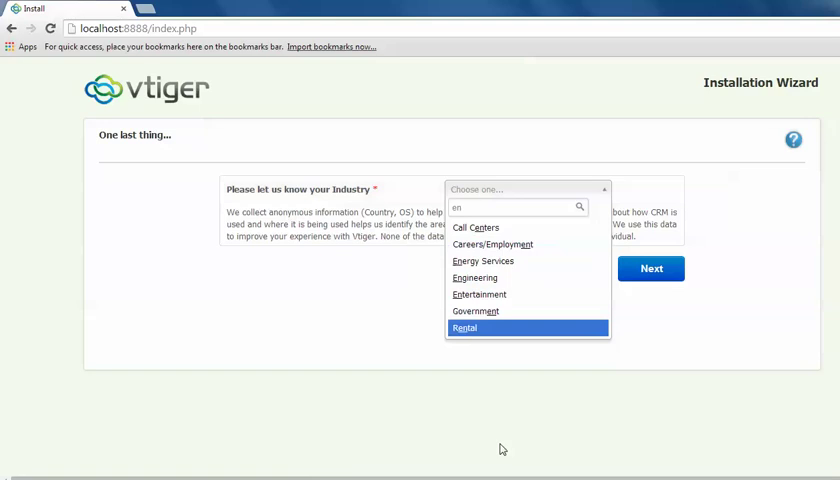
{"action": "mouse_move", "coordinate": [484, 284]}
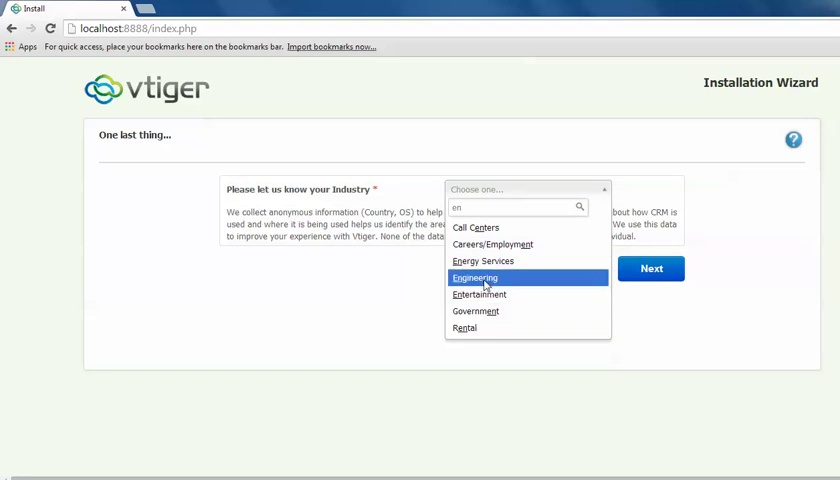
{"action": "left_click", "coordinate": [652, 268]}
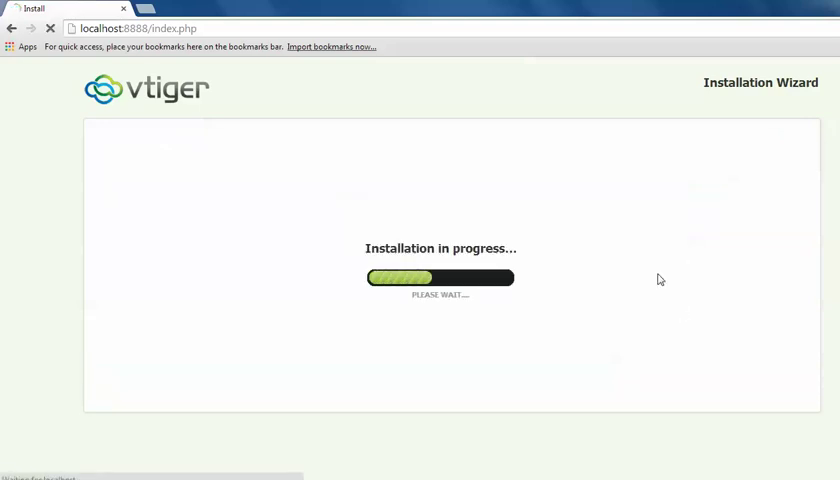
{"action": "mouse_move", "coordinate": [584, 336]}
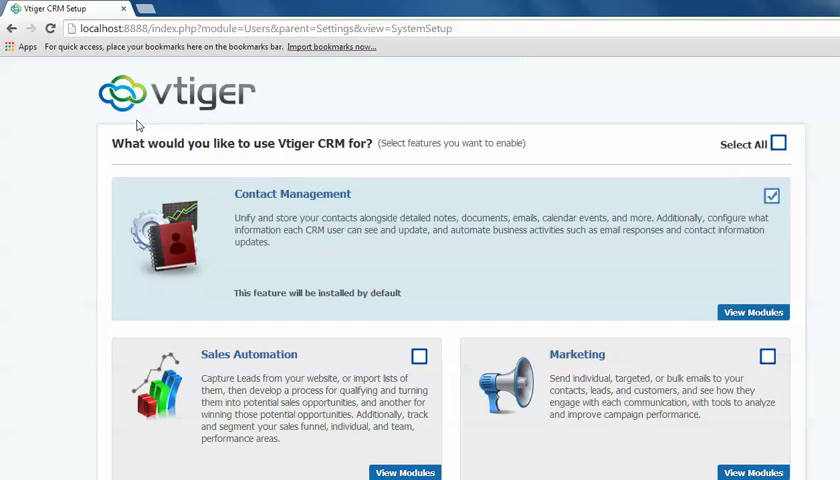
{"action": "mouse_move", "coordinate": [200, 136]}
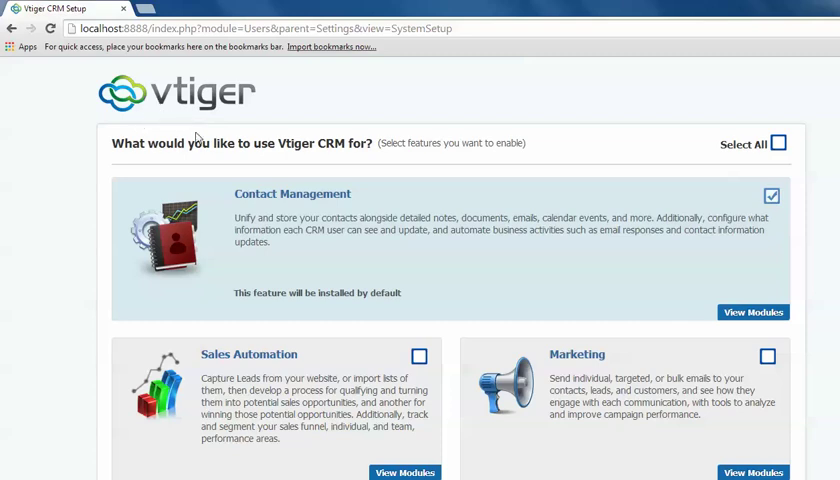
{"action": "mouse_move", "coordinate": [268, 266]}
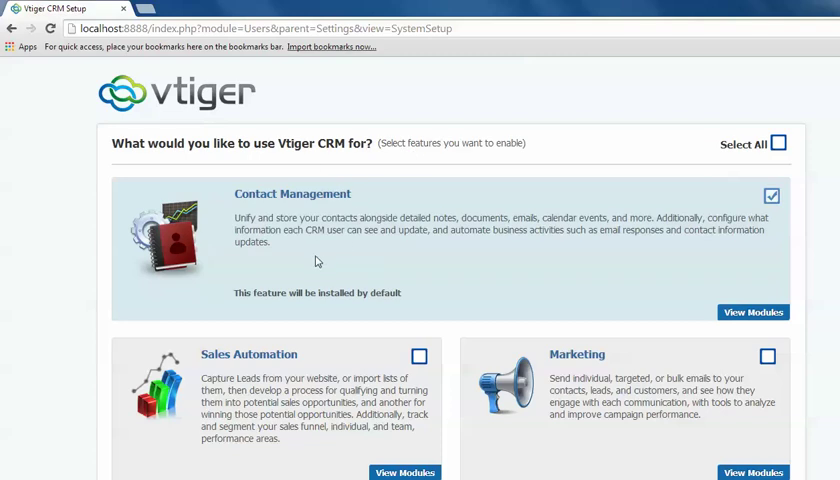
{"action": "mouse_move", "coordinate": [298, 236]}
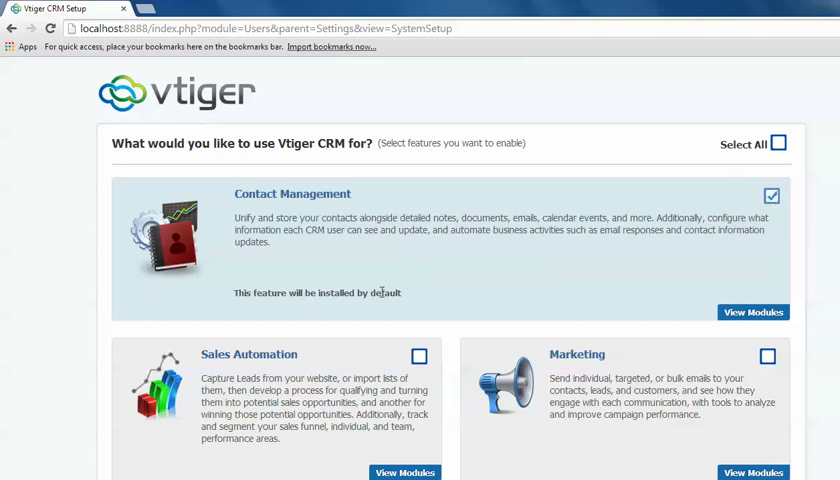
{"action": "mouse_move", "coordinate": [404, 284]}
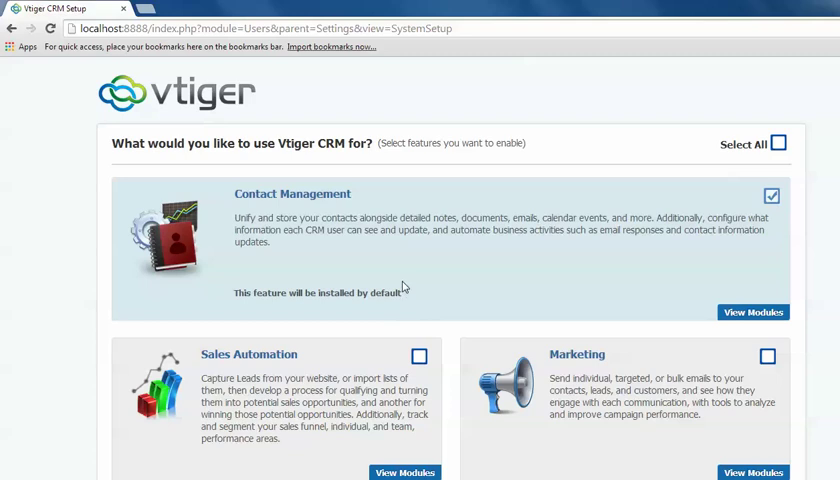
Enable Sales Automation with the other feature modules and continue to user preferences
{"action": "scroll", "scroll_direction": "down", "scroll_amount": 3}
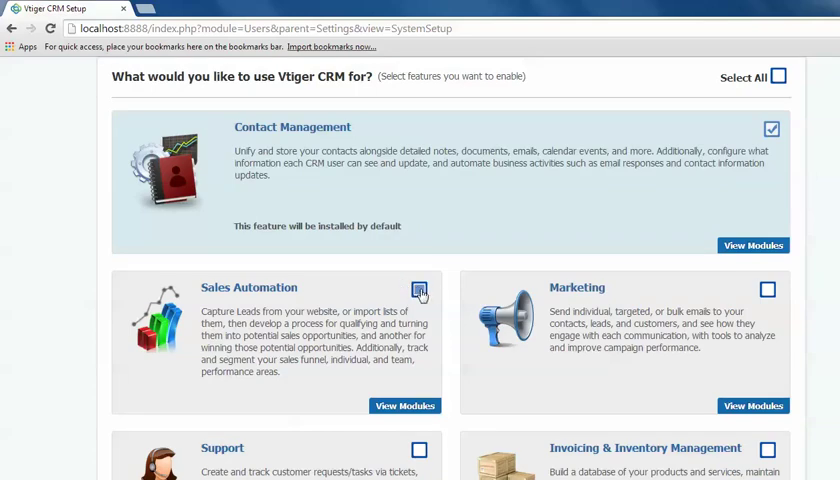
{"action": "left_click", "coordinate": [420, 288]}
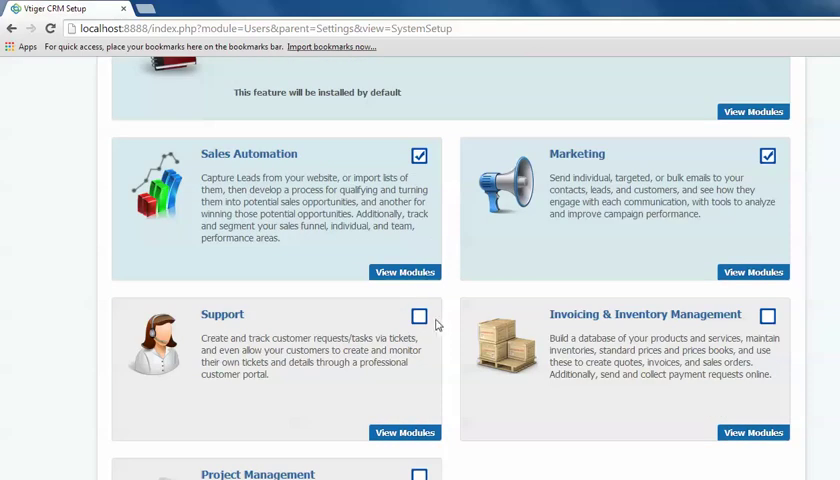
{"action": "scroll", "scroll_direction": "down", "scroll_amount": 3}
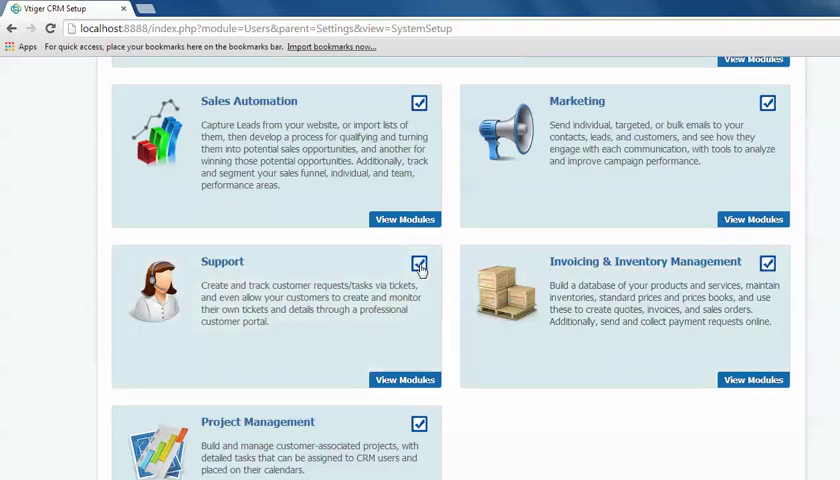
{"action": "scroll", "scroll_direction": "down", "scroll_amount": 3}
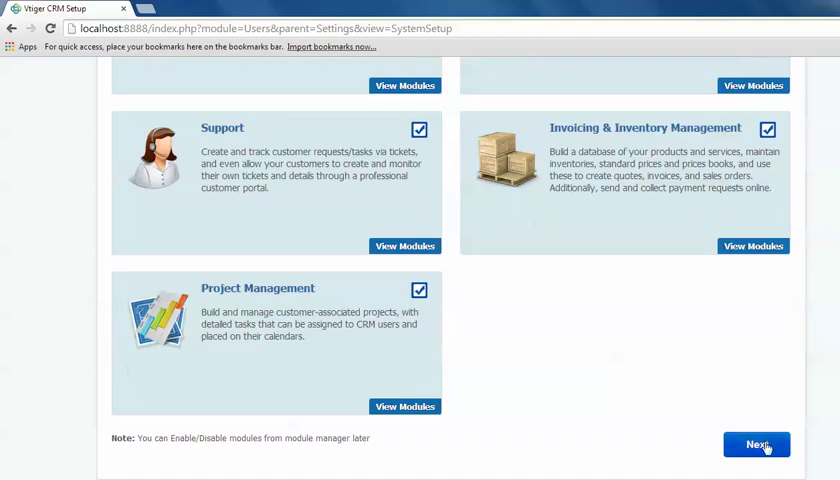
{"action": "left_click", "coordinate": [758, 444]}
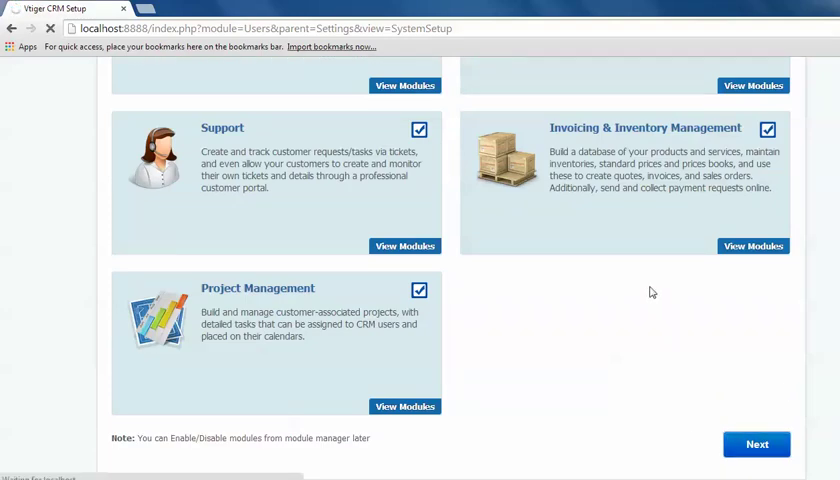
{"action": "left_click", "coordinate": [756, 444]}
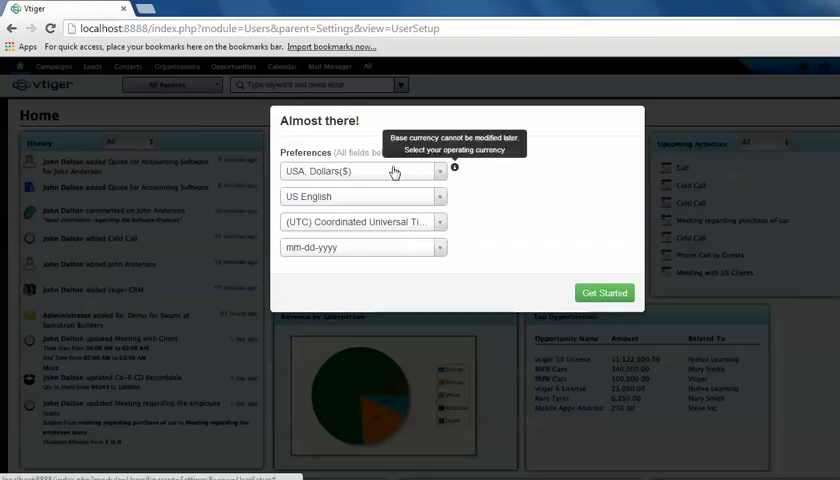
Choose India, Rupees (Rs) as the preferred currency
{"action": "left_click", "coordinate": [364, 172]}
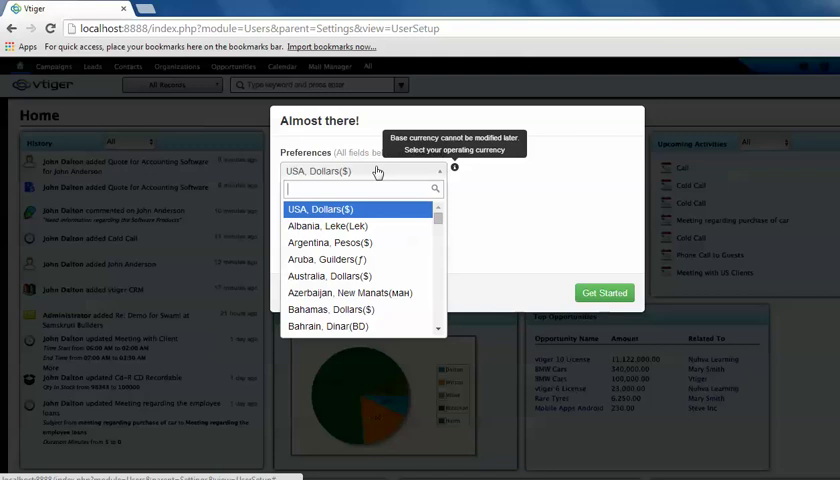
{"action": "type", "text": "in"}
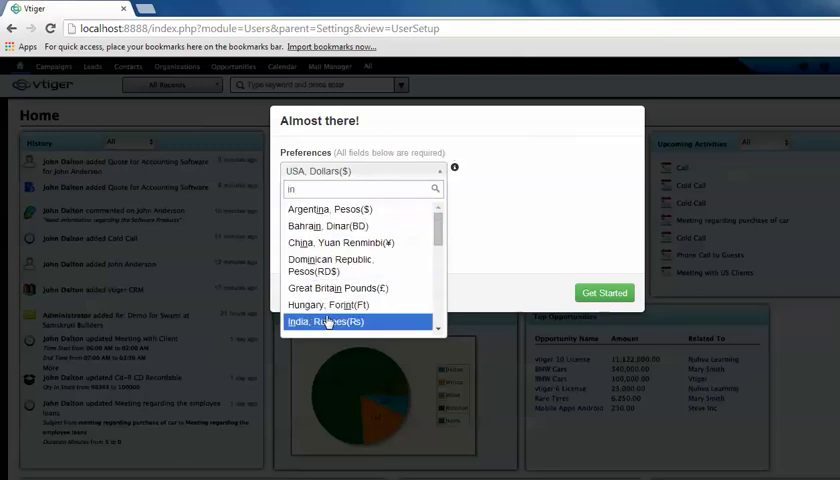
{"action": "left_click", "coordinate": [330, 320]}
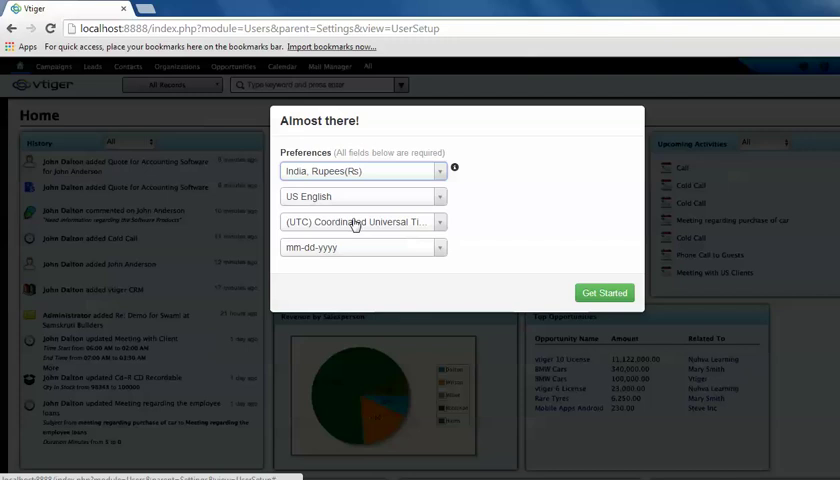
Set the time zone to (UTC+05:30) Chennai, Kolkata and Get Started into the CRM
{"action": "left_click", "coordinate": [360, 222]}
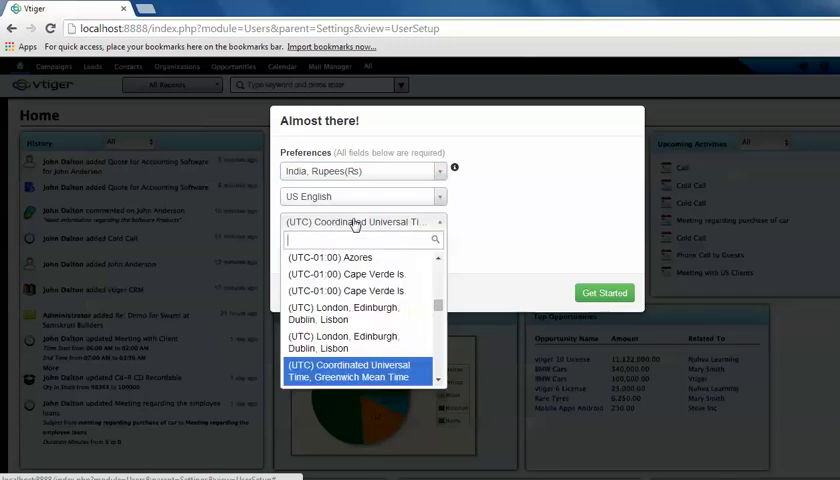
{"action": "left_click", "coordinate": [360, 220]}
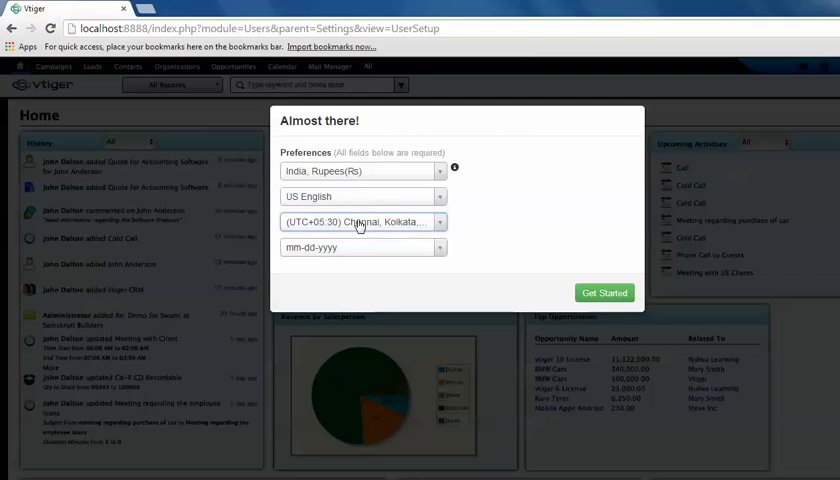
{"action": "mouse_move", "coordinate": [350, 300]}
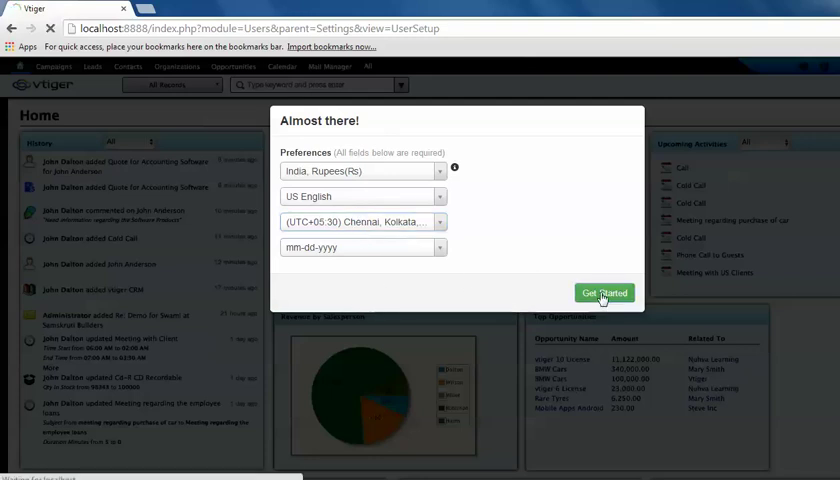
{"action": "mouse_move", "coordinate": [504, 264]}
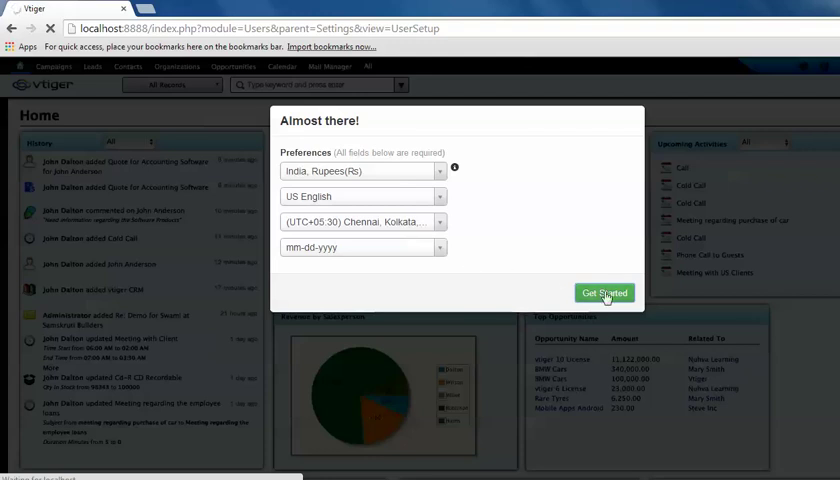
{"action": "left_click", "coordinate": [604, 292]}
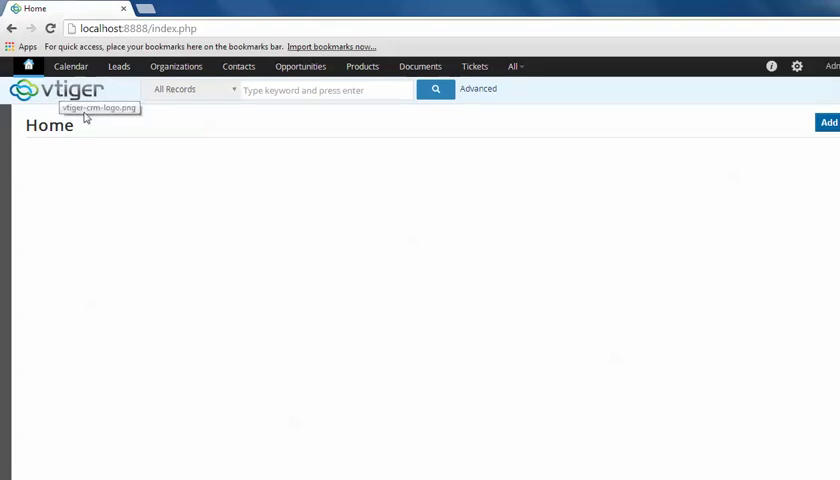
{"action": "mouse_move", "coordinate": [72, 66]}
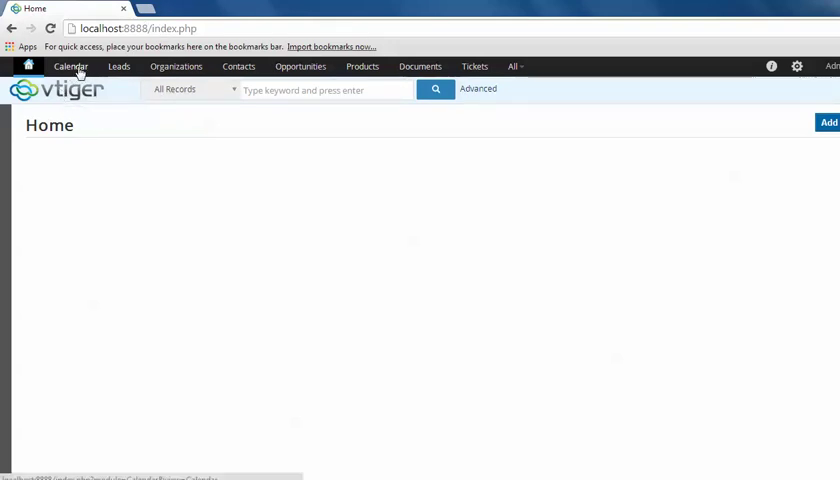
{"action": "mouse_move", "coordinate": [118, 68]}
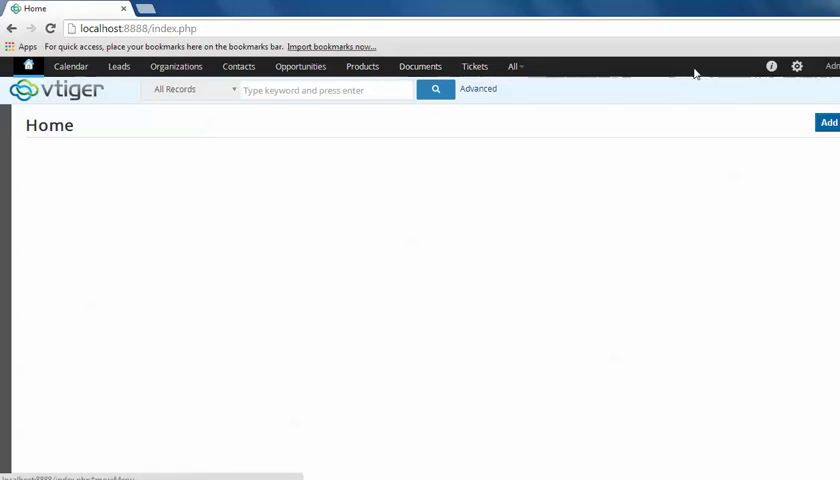
Show the admin account menu with My Preferences and Sign Out on the Home page
{"action": "left_click", "coordinate": [796, 66]}
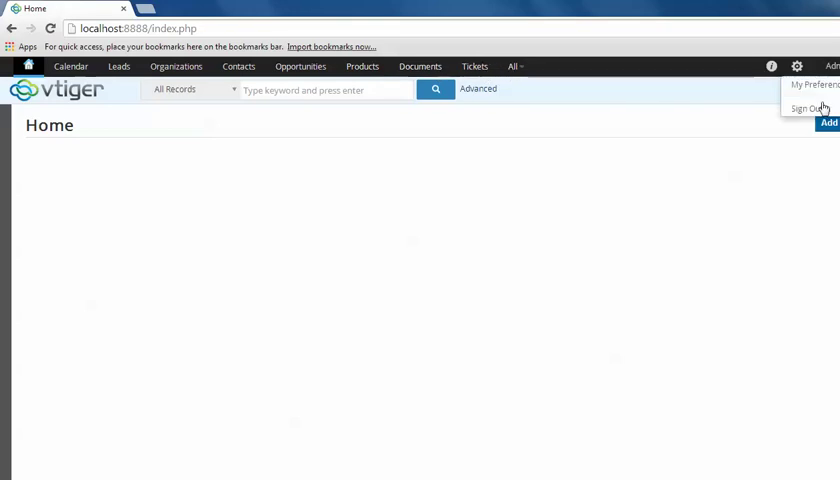
{"action": "mouse_move", "coordinate": [512, 274]}
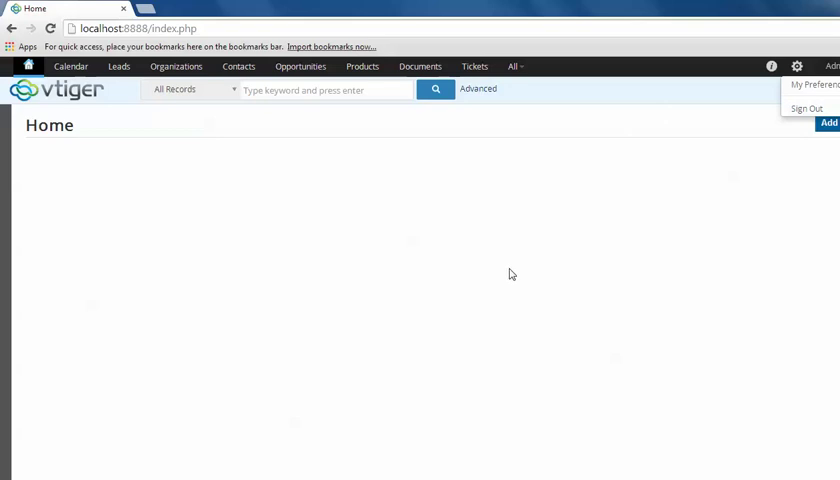
{"action": "mouse_move", "coordinate": [502, 272]}
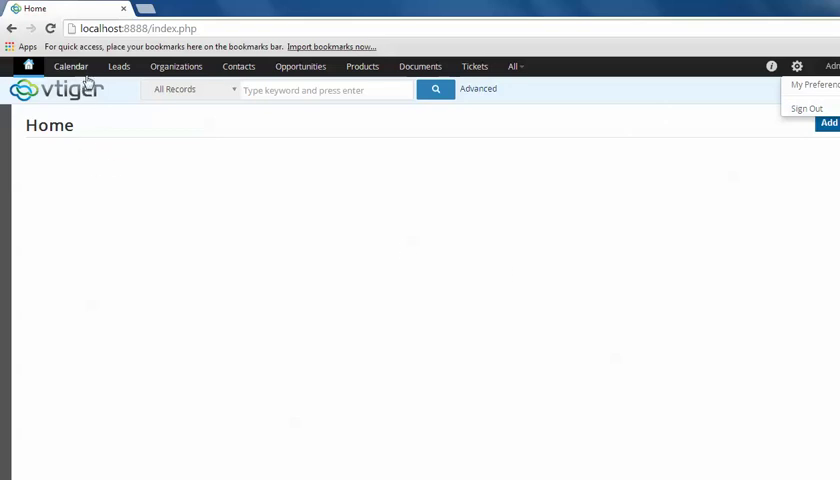
{"action": "mouse_move", "coordinate": [374, 168]}
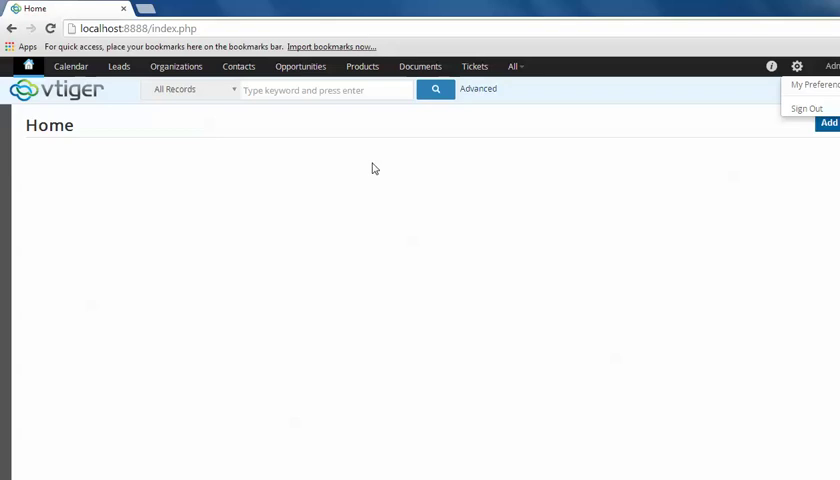
{"action": "mouse_move", "coordinate": [368, 176]}
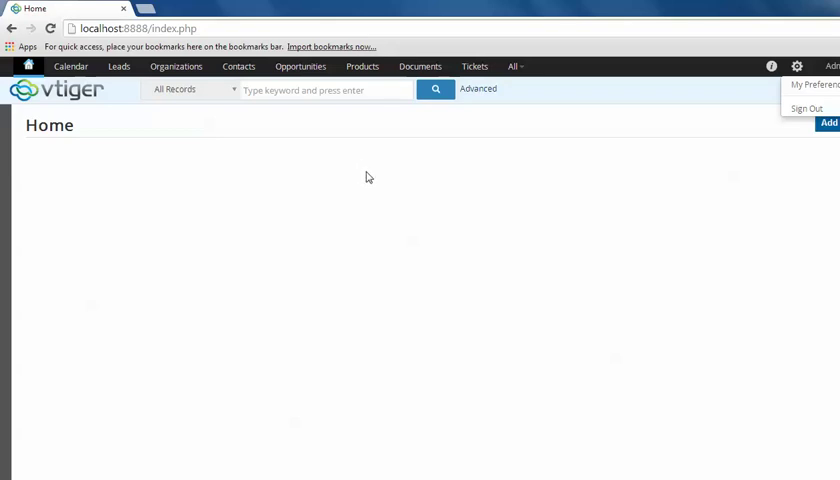
{"action": "mouse_move", "coordinate": [616, 172]}
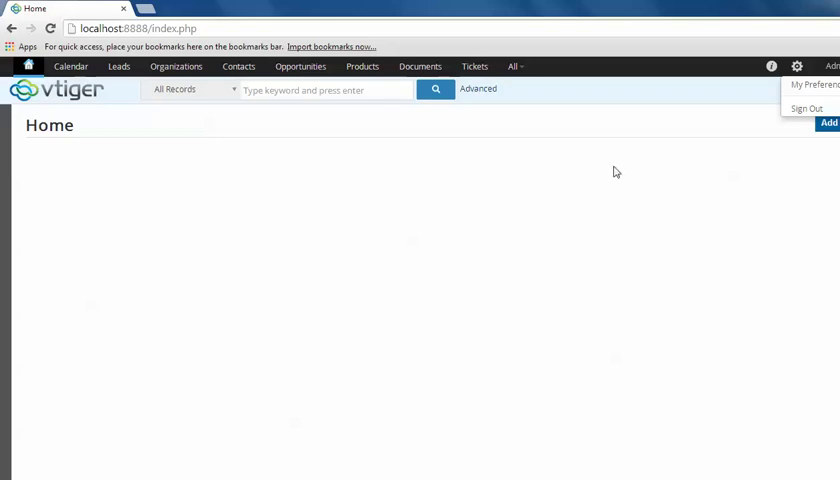